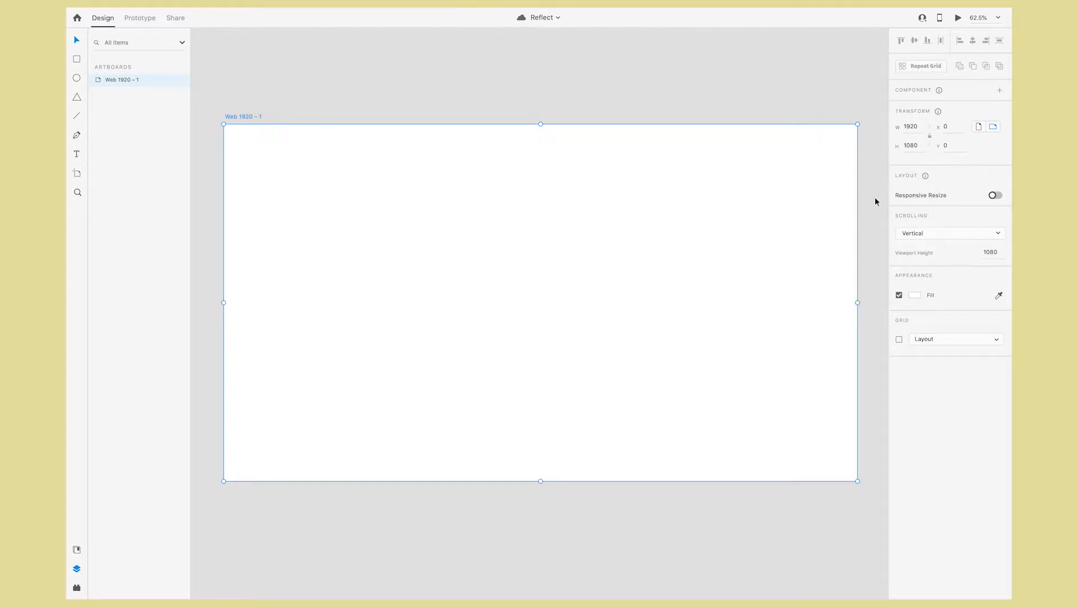
Add the word Reflect in Poppins Bold 359 and convert it to all capitals across the artboard.
click(76, 154)
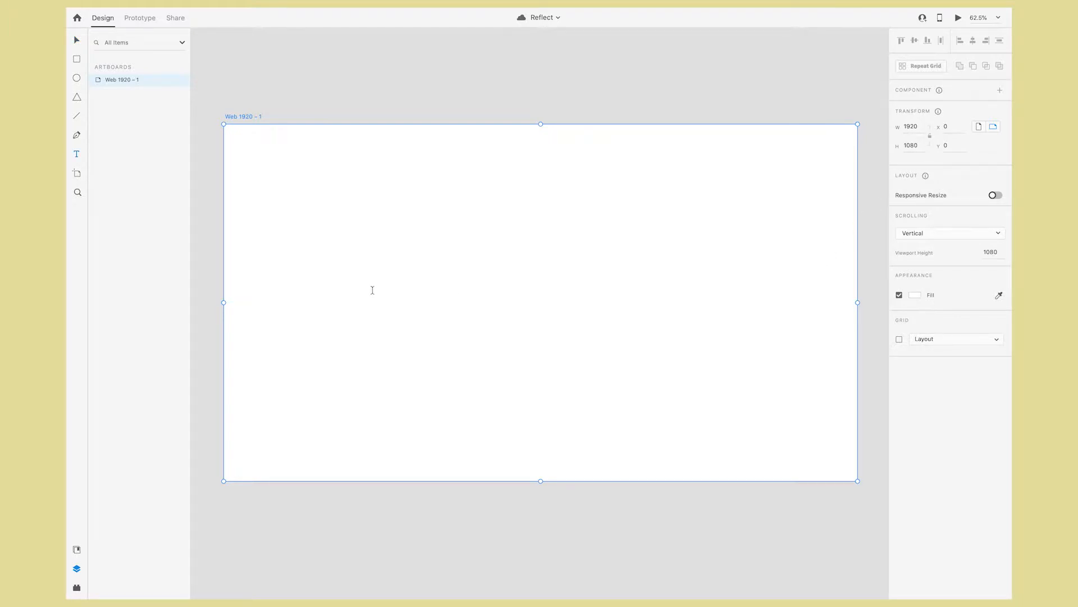
click(372, 290)
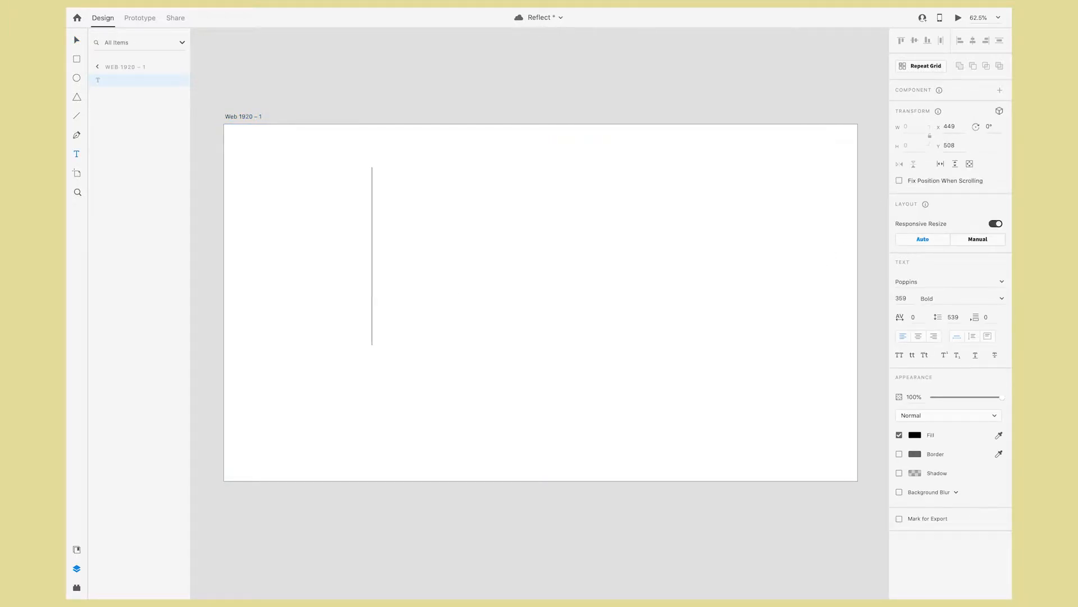
text(Reflect)
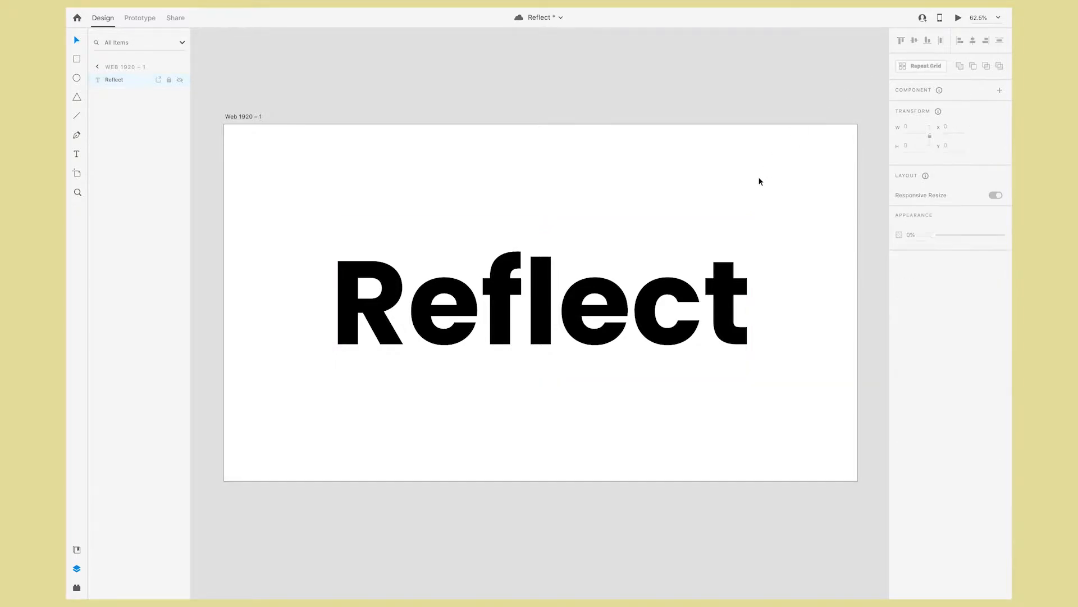
click(541, 301)
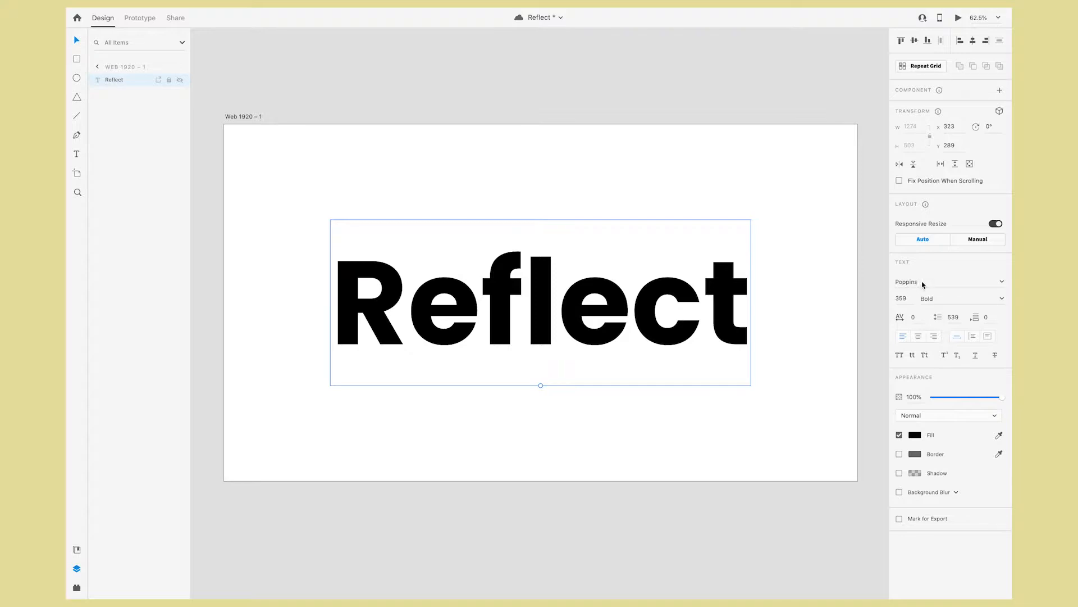
mouse_move(933, 306)
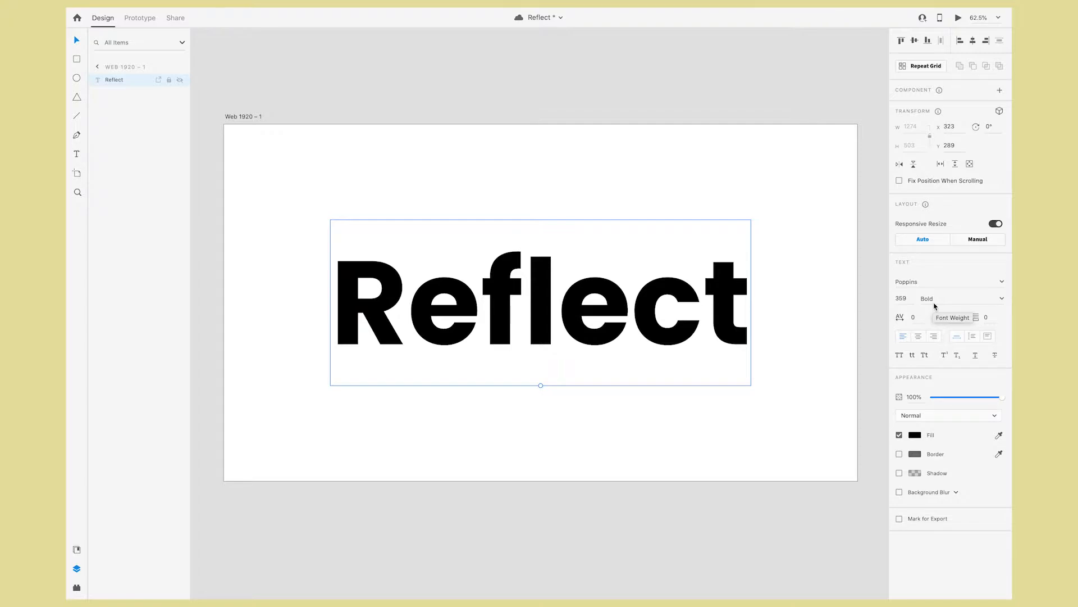
mouse_move(933, 308)
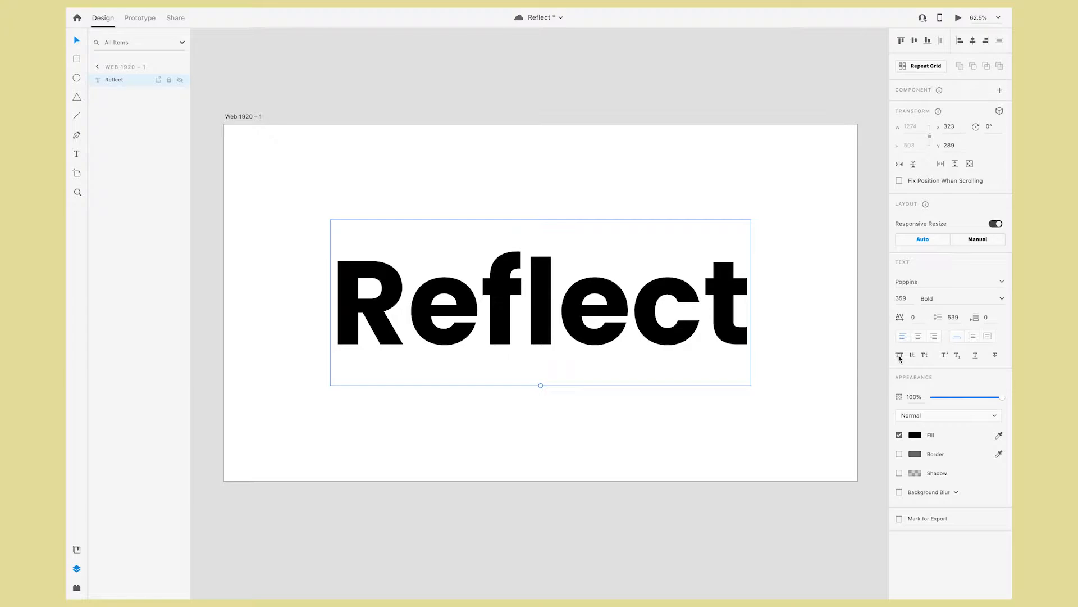
click(899, 354)
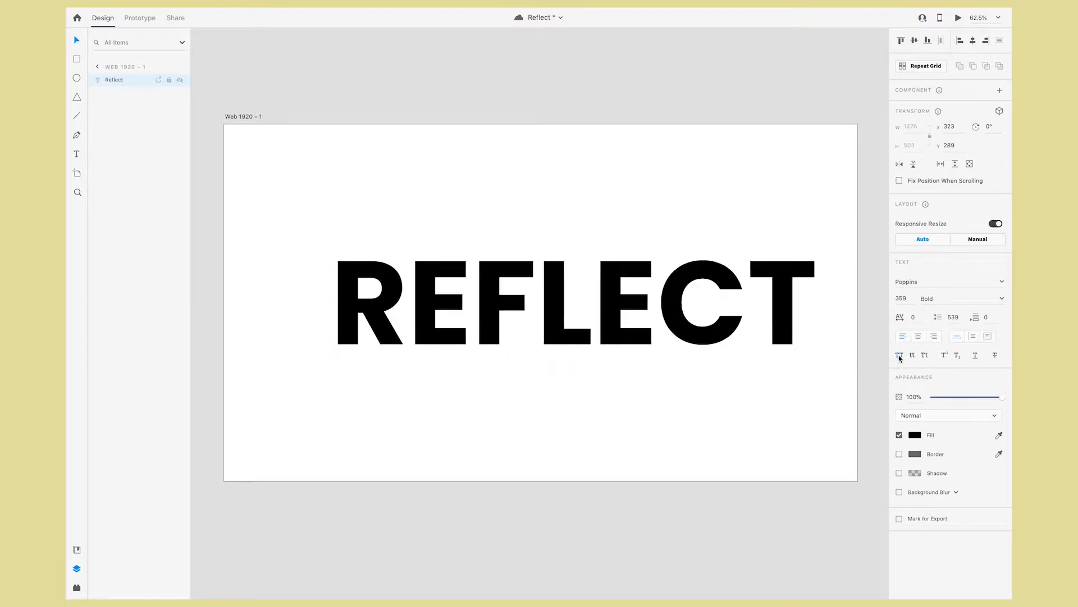
click(903, 335)
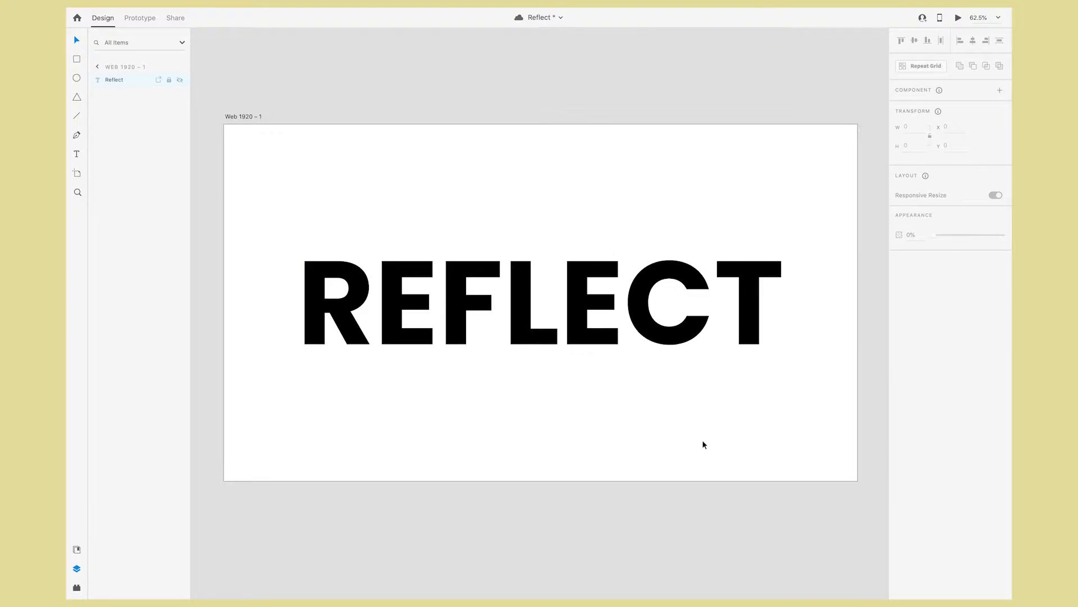
Duplicate the REFLECT text, flip the copy vertically and move it below the original.
click(540, 302)
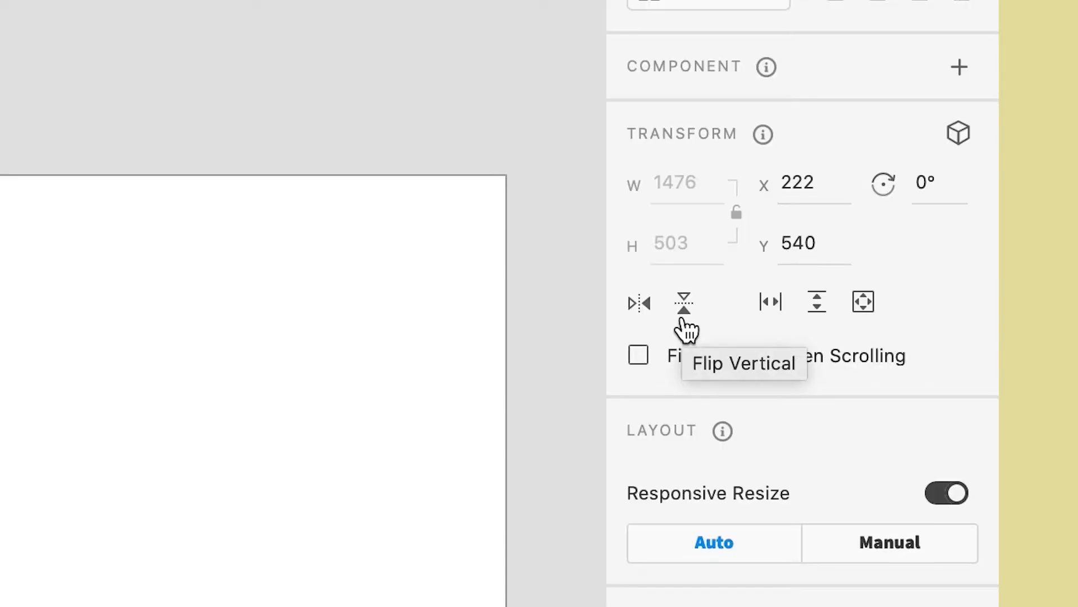
click(683, 301)
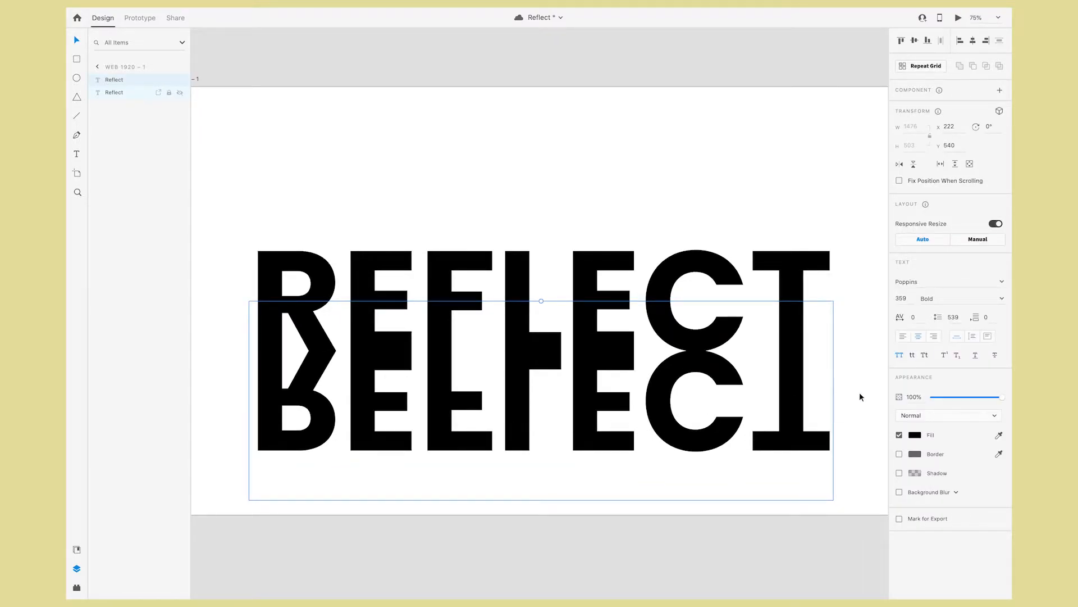
click(915, 434)
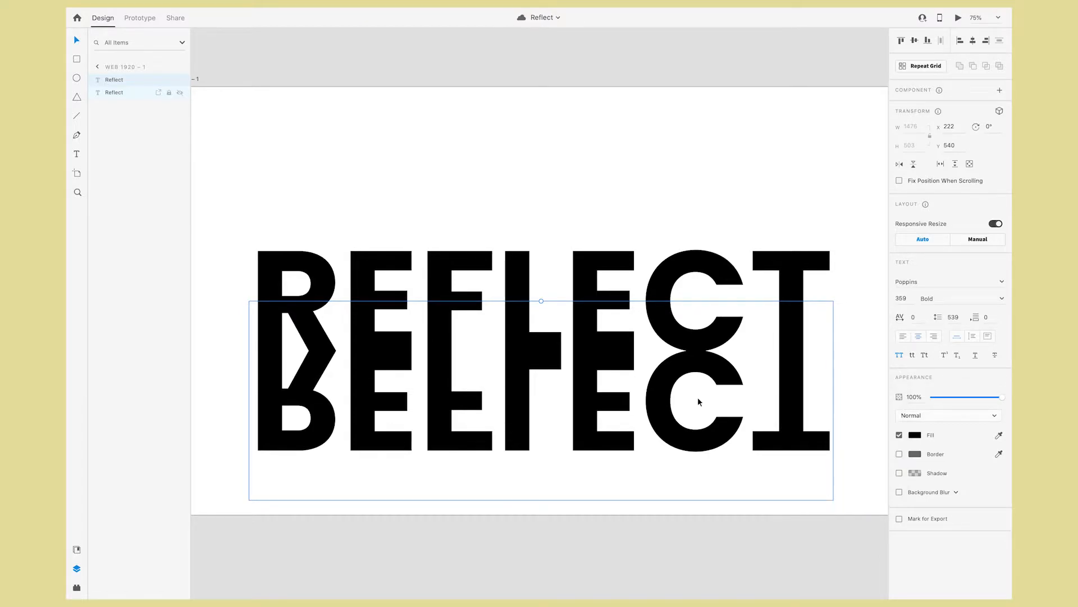
mouse_move(659, 397)
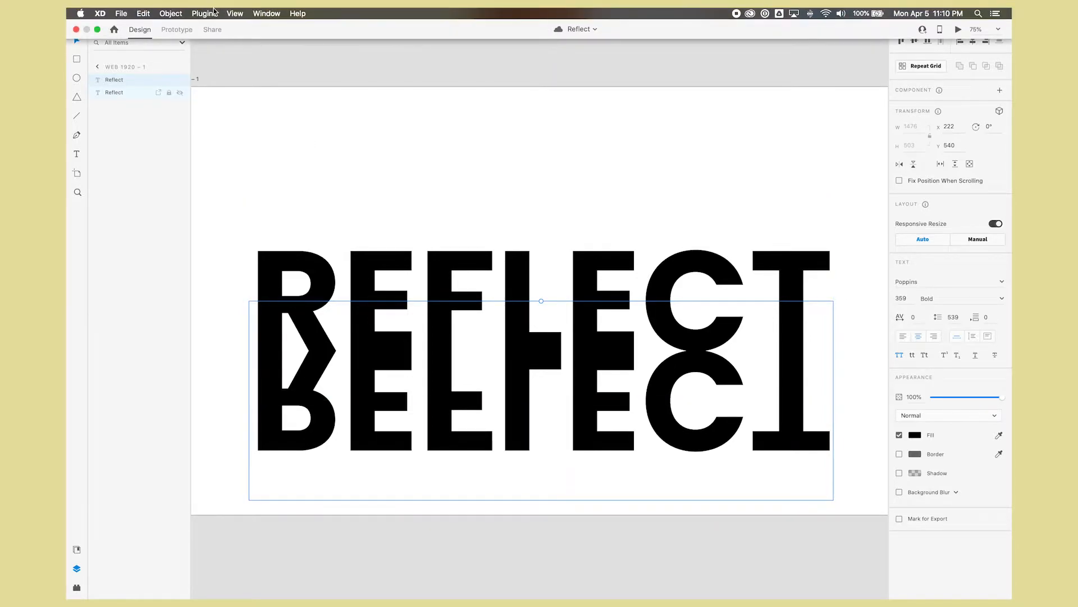
Convert the flipped REFLECT copy to an outlined path via Object > Path > Convert to Path.
click(170, 14)
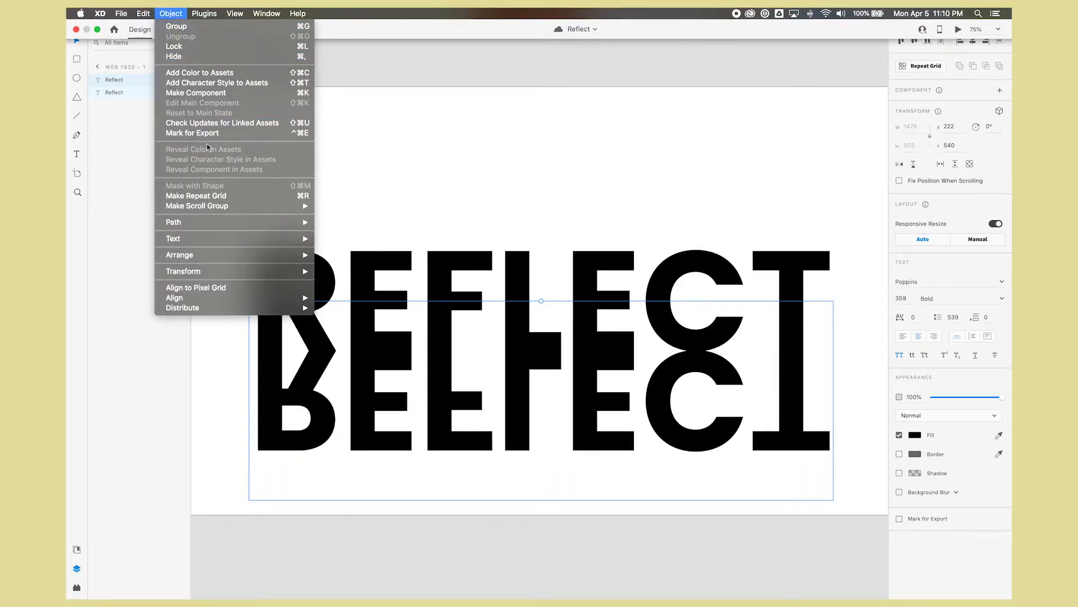
mouse_move(173, 221)
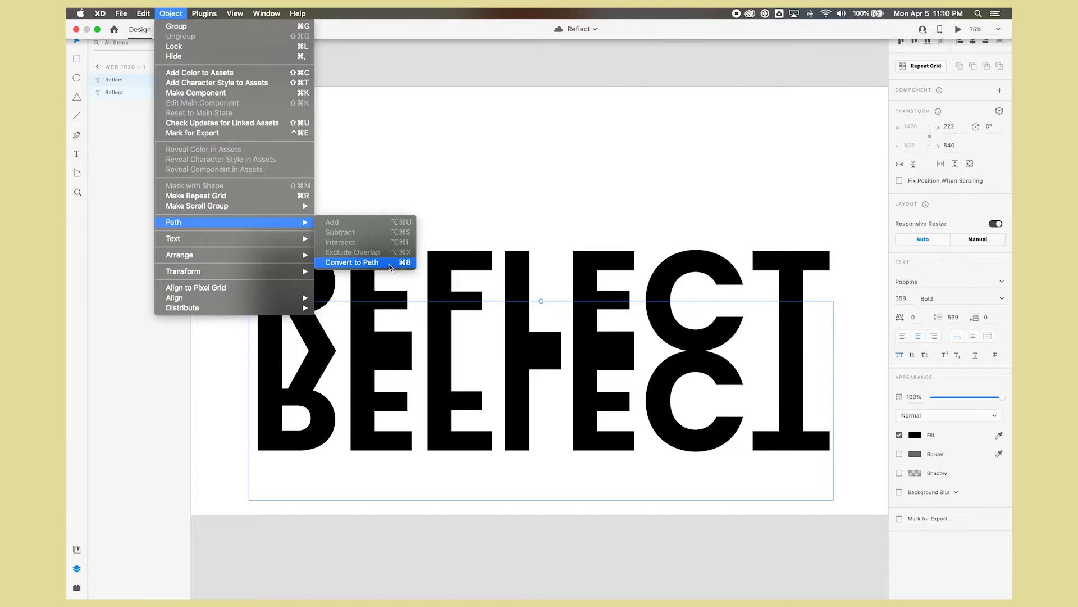
click(352, 261)
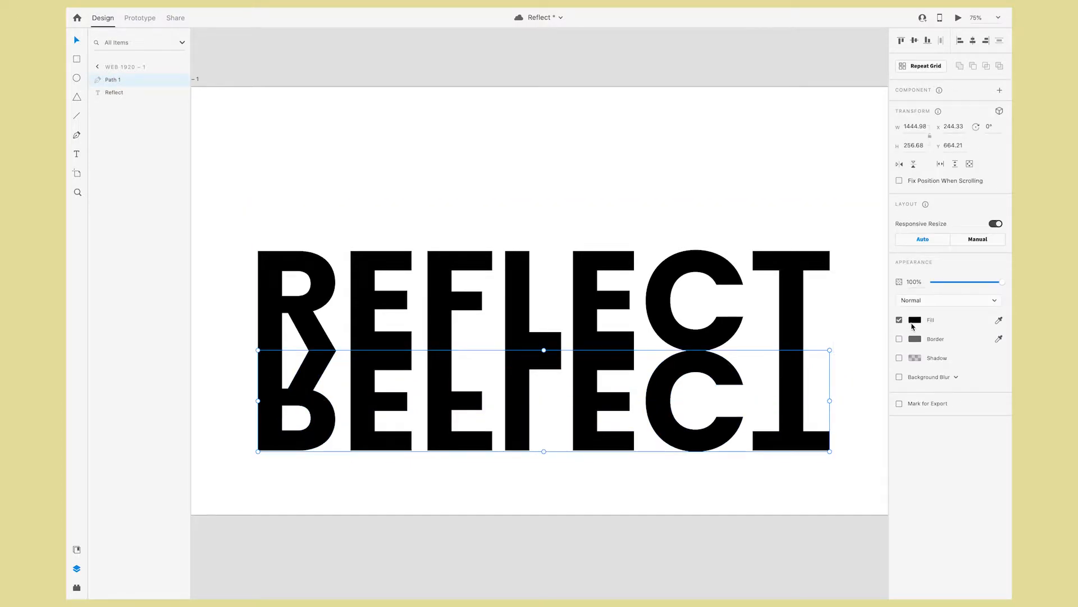
Change the flipped copy's fill to a linear gradient fading to transparent at the bottom.
click(915, 319)
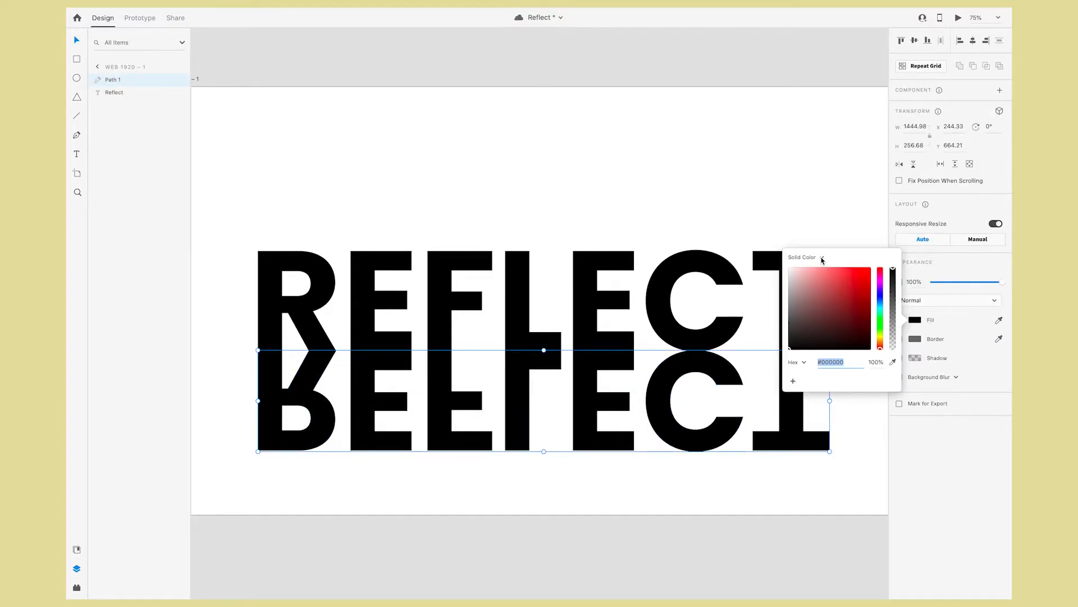
click(823, 259)
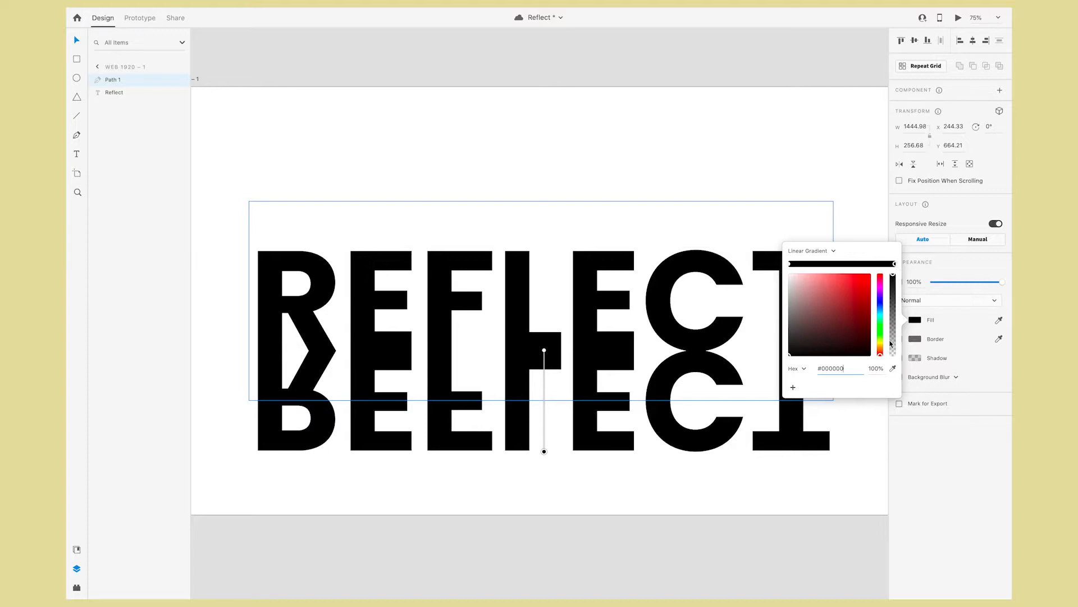
drag(893, 270, 893, 289)
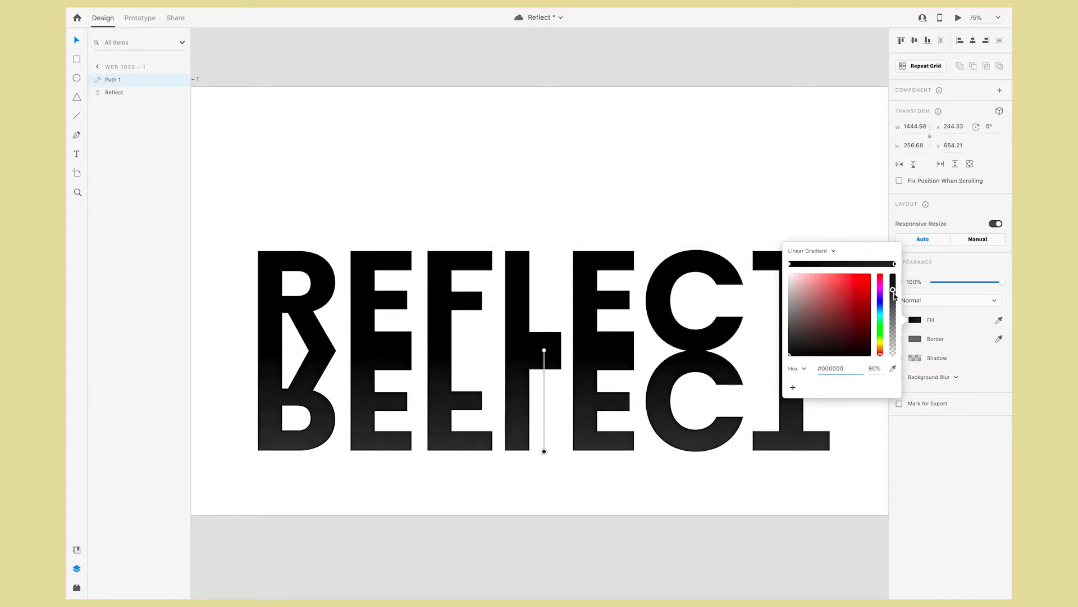
drag(890, 288, 890, 352)
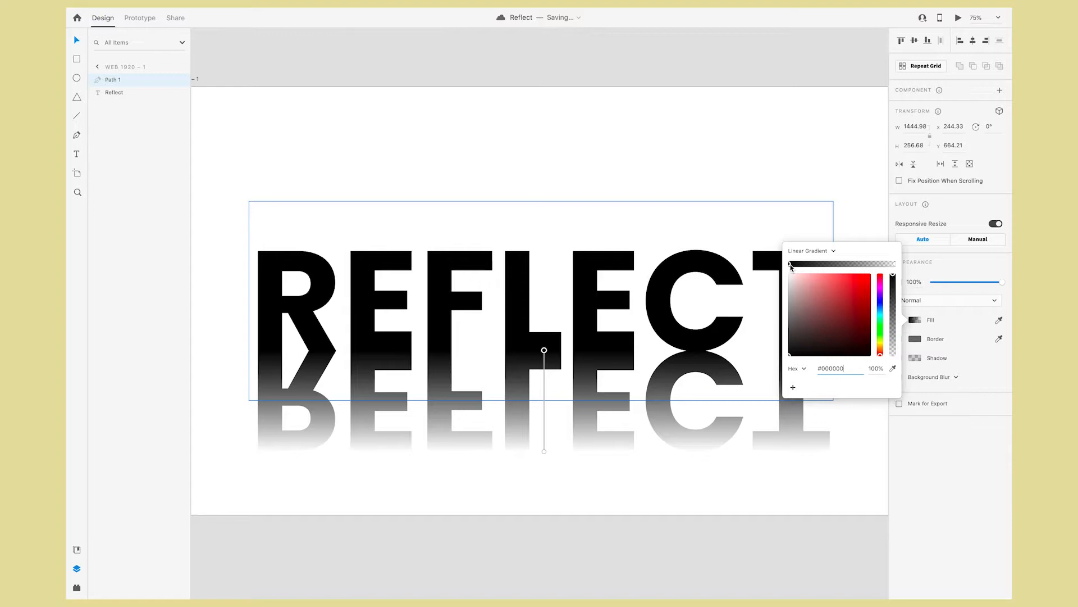
Lower the reflection's top gradient stop to about 45% opacity.
drag(893, 277, 893, 278)
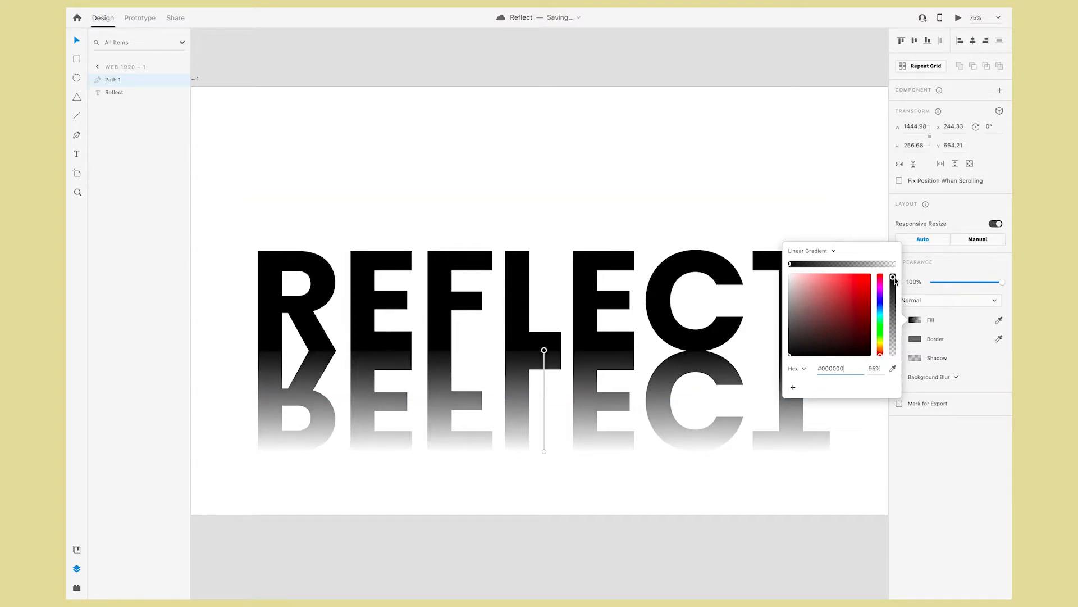
drag(893, 277, 893, 297)
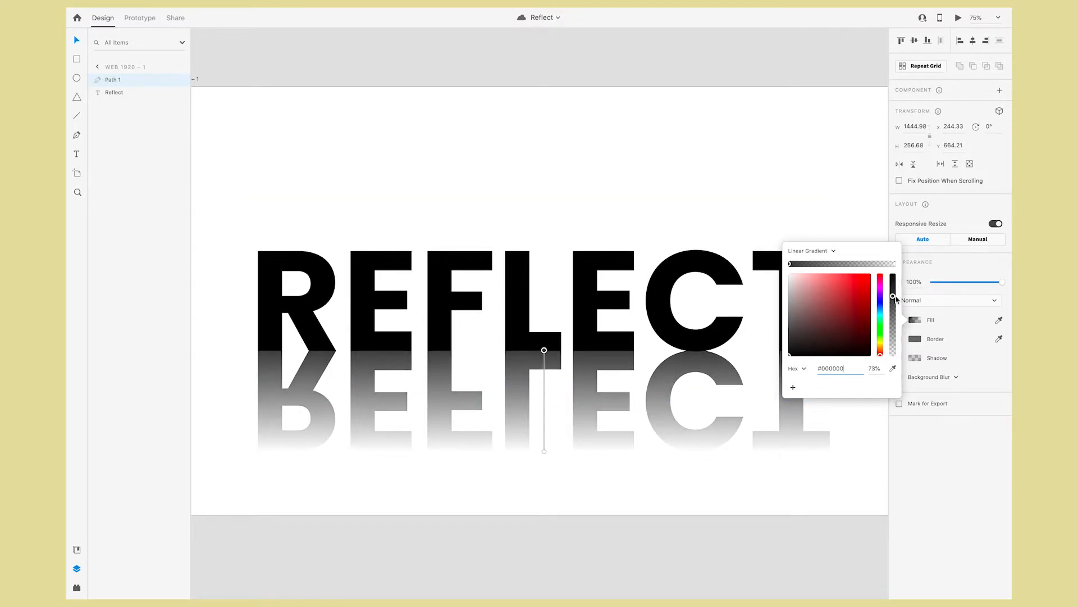
drag(893, 297, 893, 301)
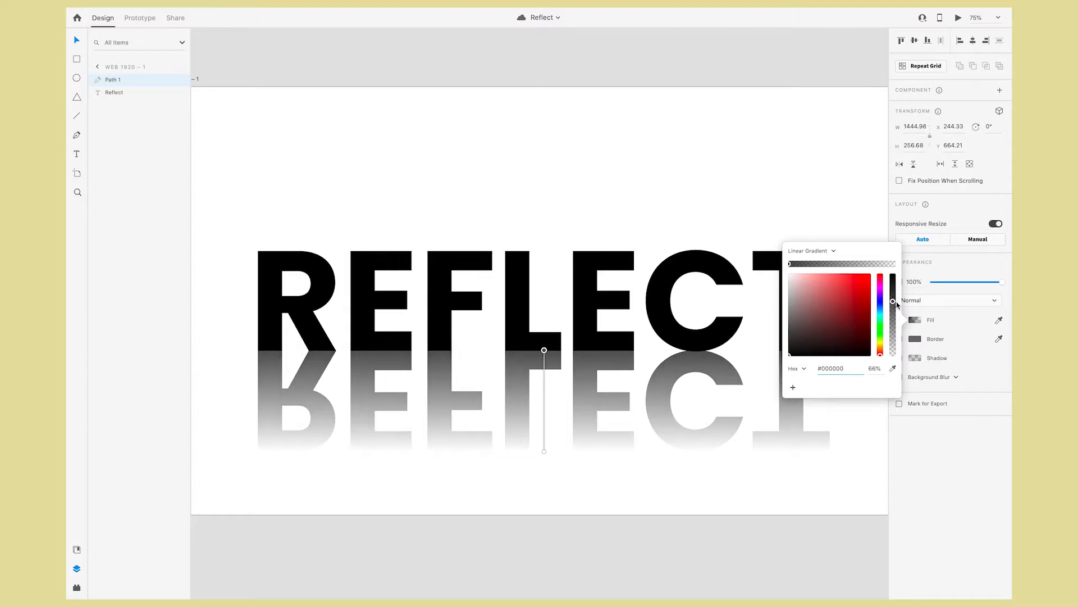
drag(893, 302, 893, 318)
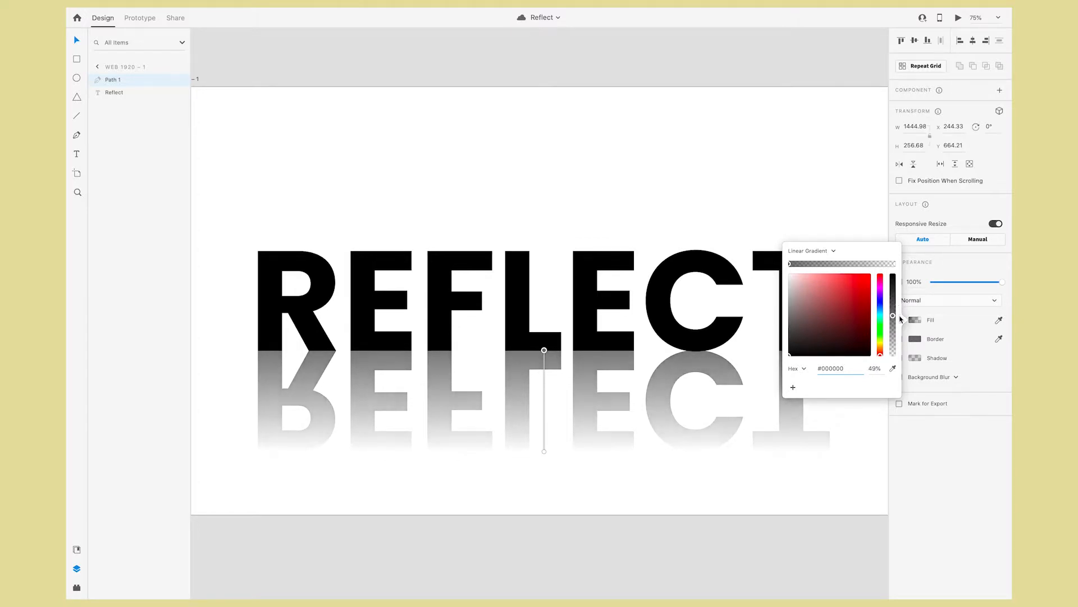
drag(893, 317, 893, 322)
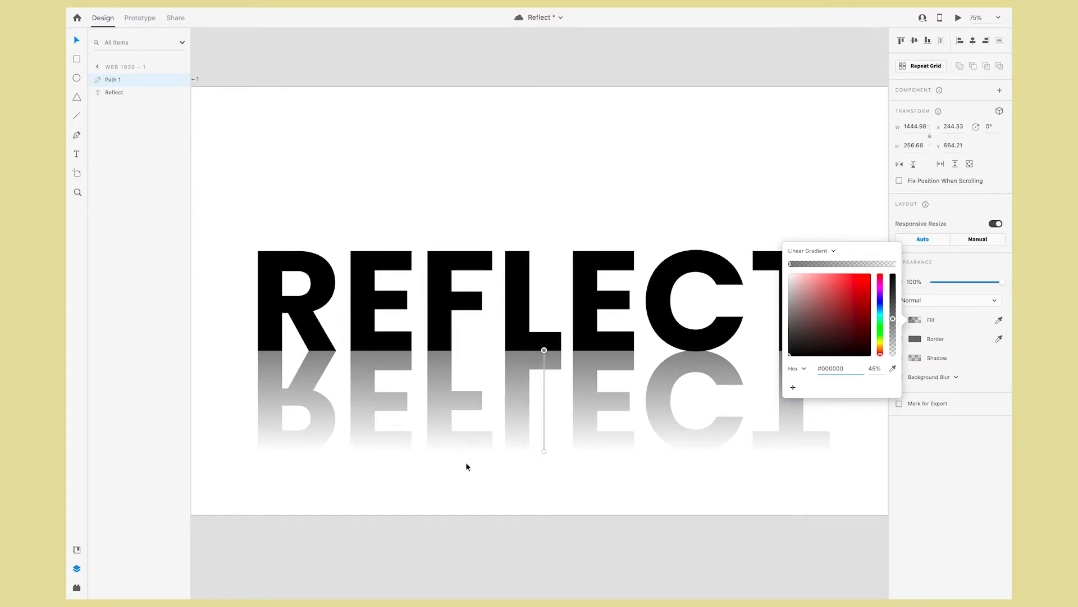
mouse_move(555, 476)
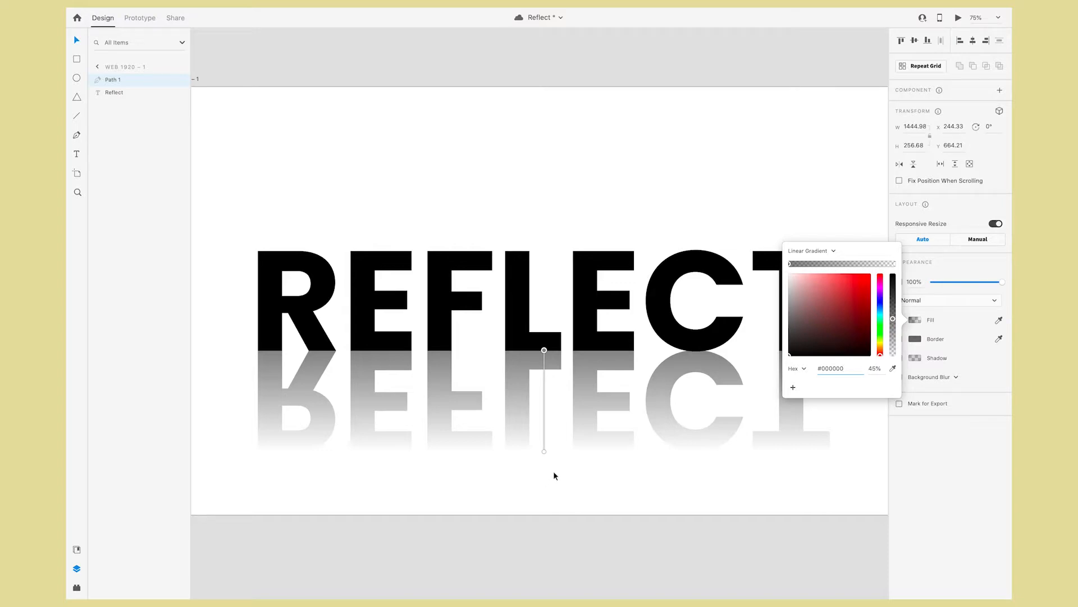
mouse_move(545, 454)
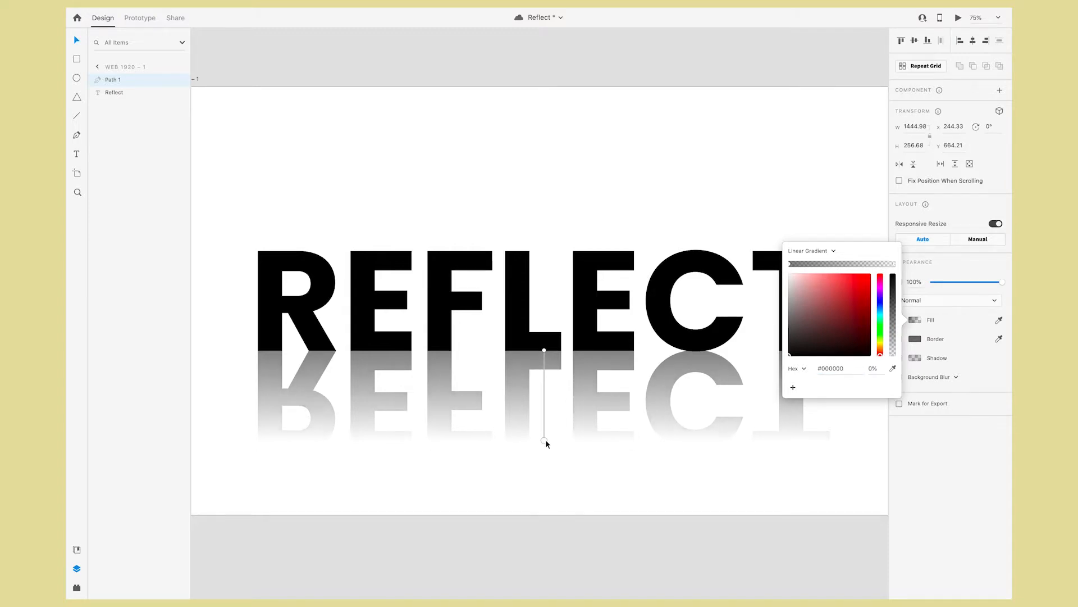
Shorten the on-canvas gradient handle so the reflection ends just below the letters.
drag(545, 440, 546, 411)
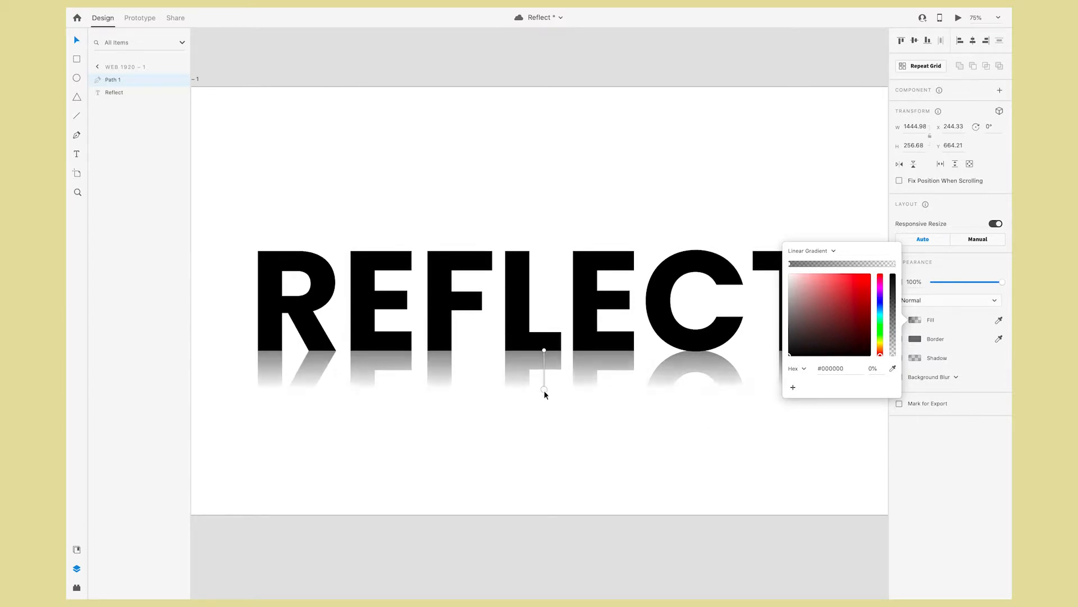
drag(544, 389, 544, 424)
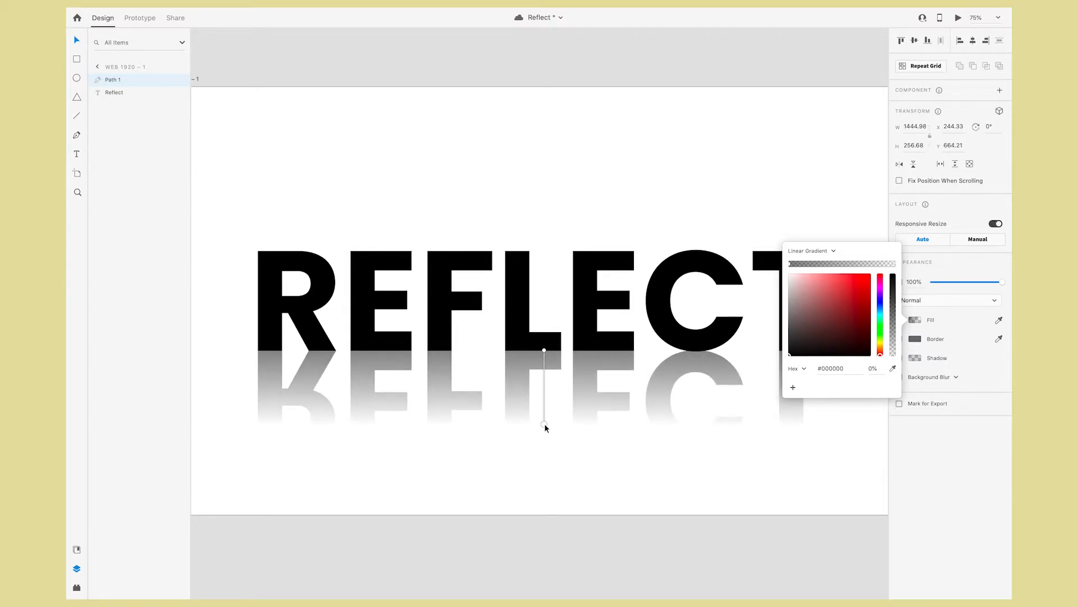
drag(545, 424, 544, 393)
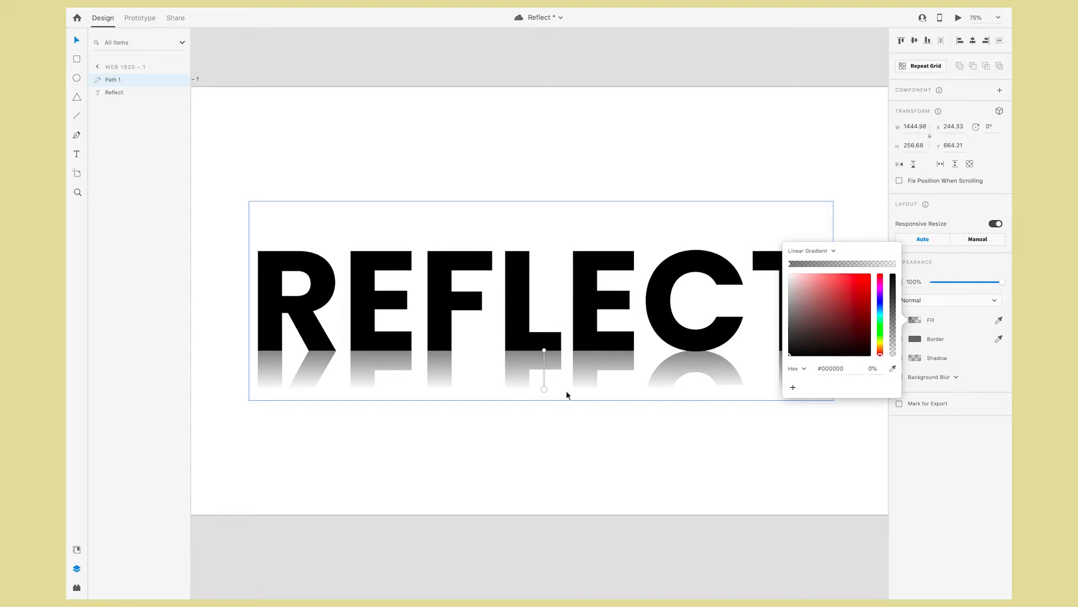
mouse_move(897, 269)
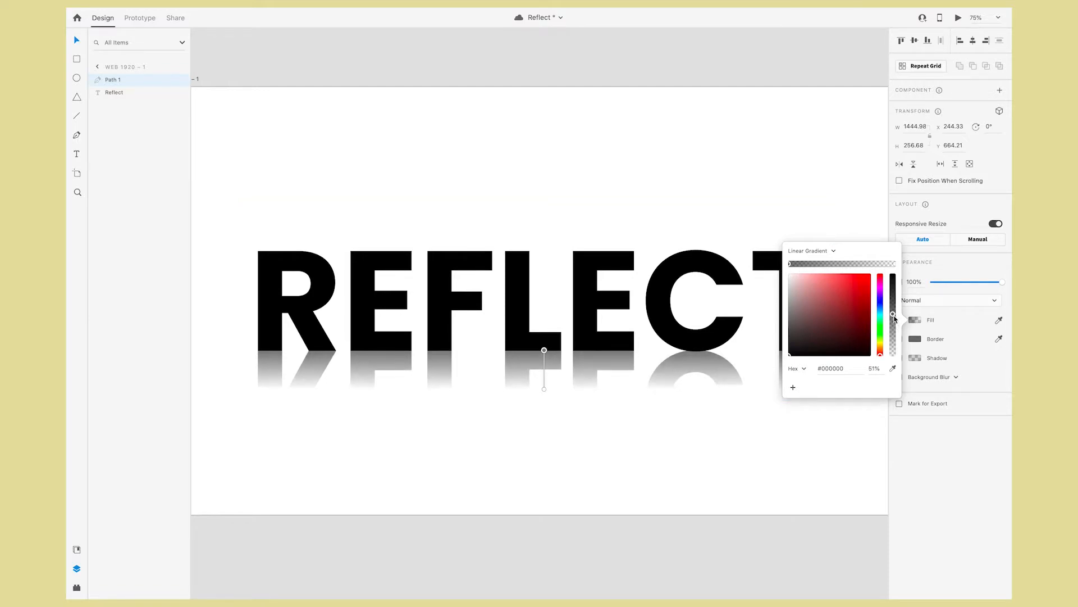
Fine-tune the reflection's starting stop opacity in the Fill colour picker.
drag(893, 318, 893, 297)
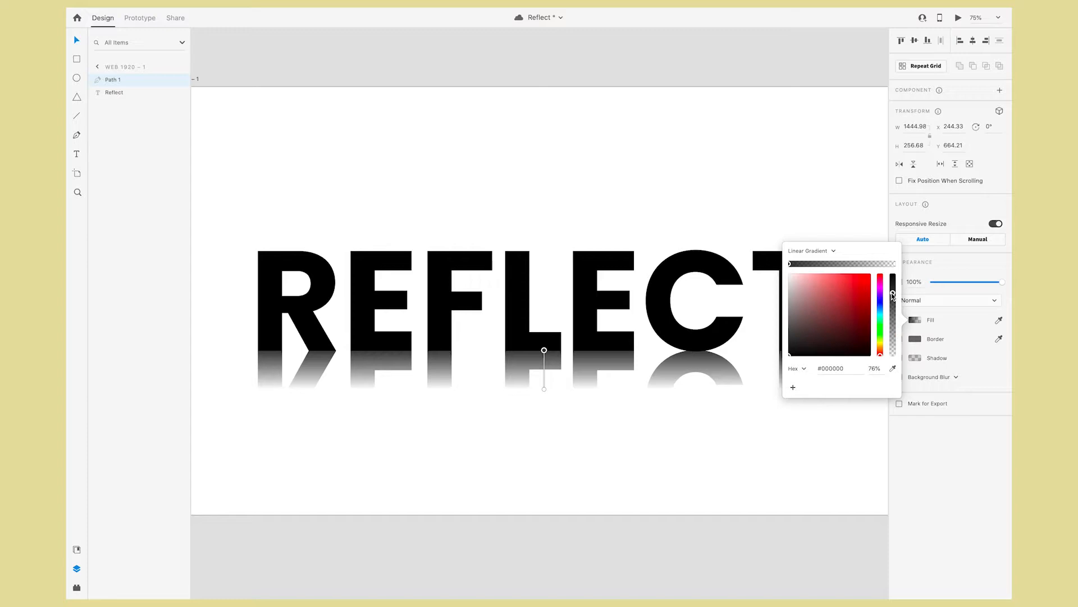
drag(893, 296, 893, 331)
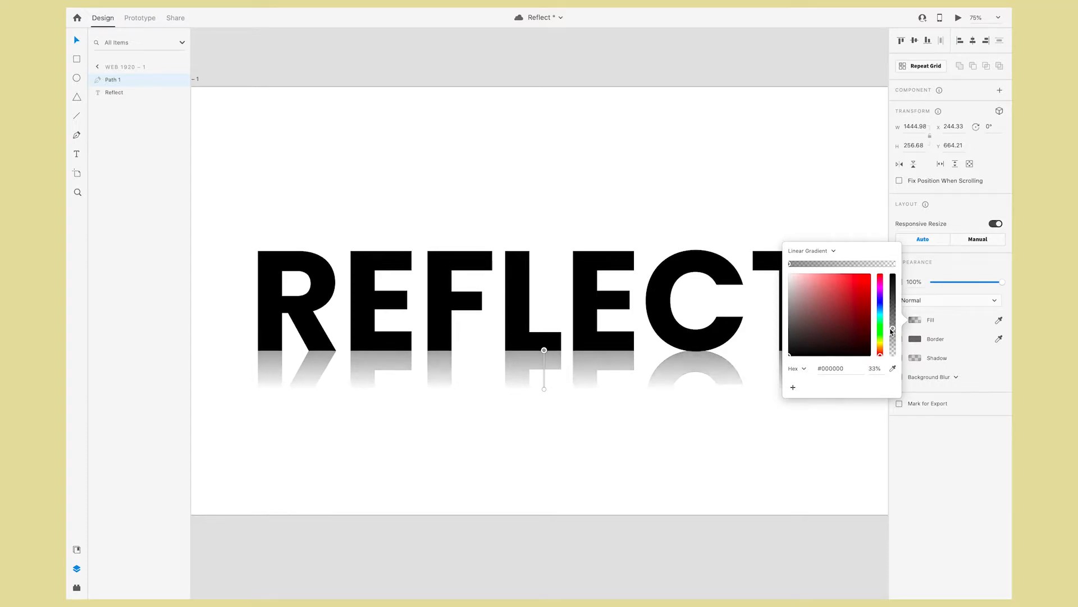
drag(893, 328, 893, 325)
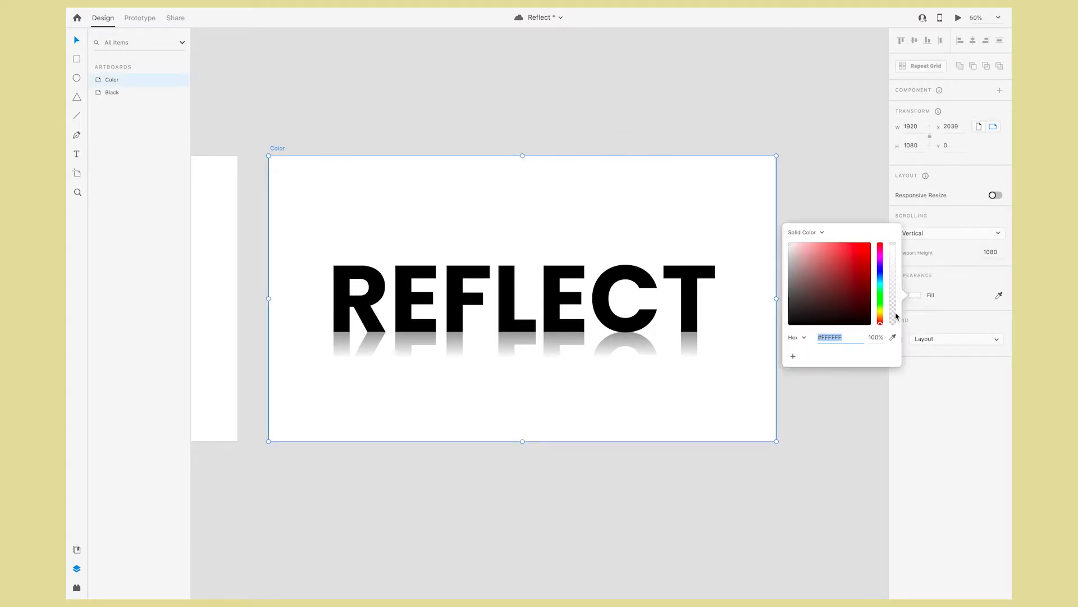
Fill the Color artboard with pale cream and make the REFLECT text blue.
click(799, 247)
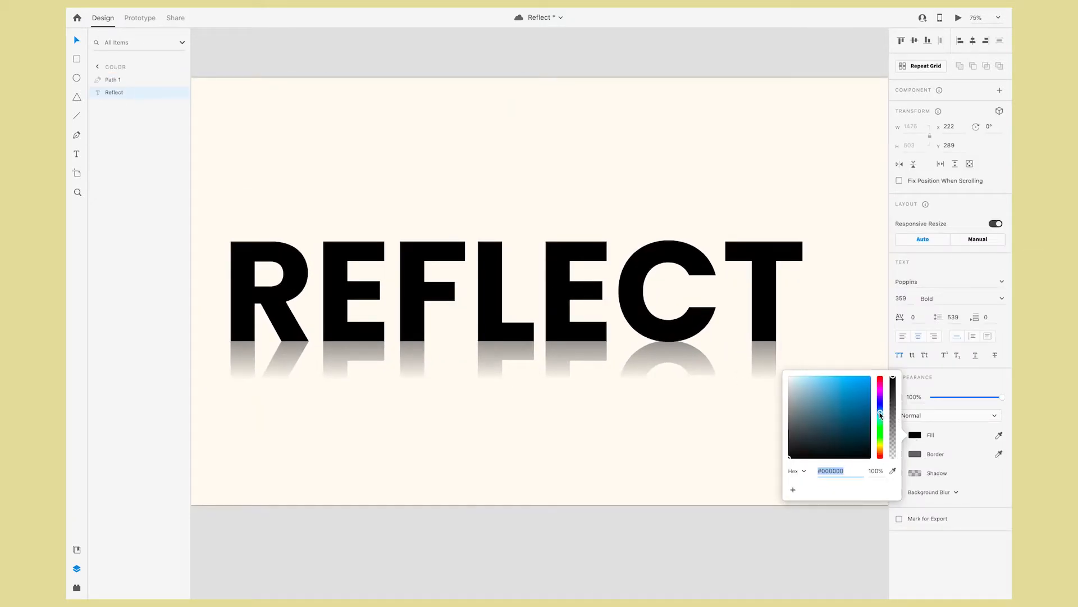
click(829, 398)
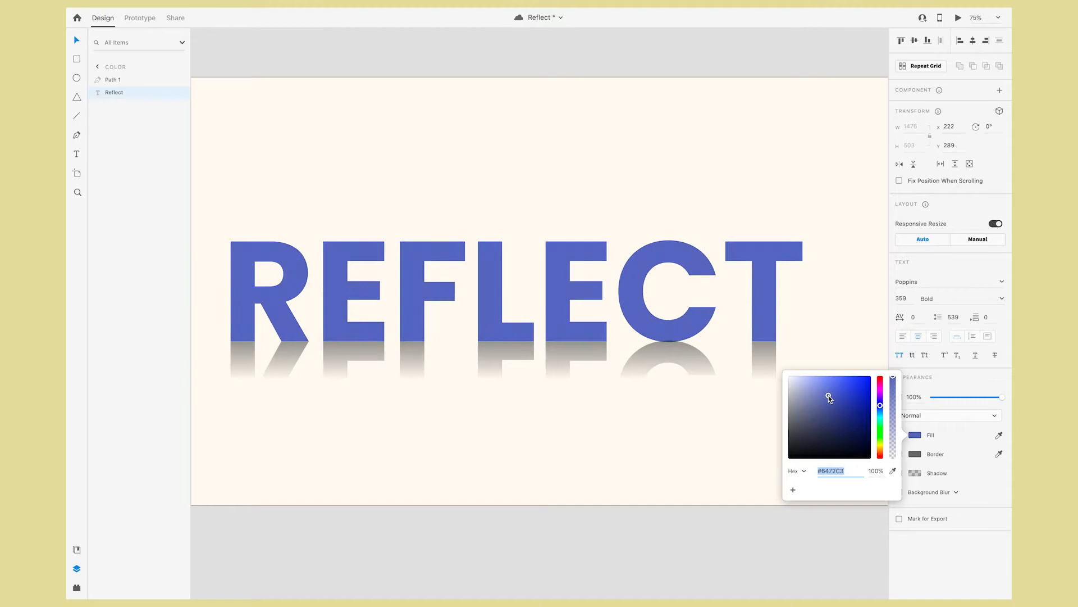
click(830, 398)
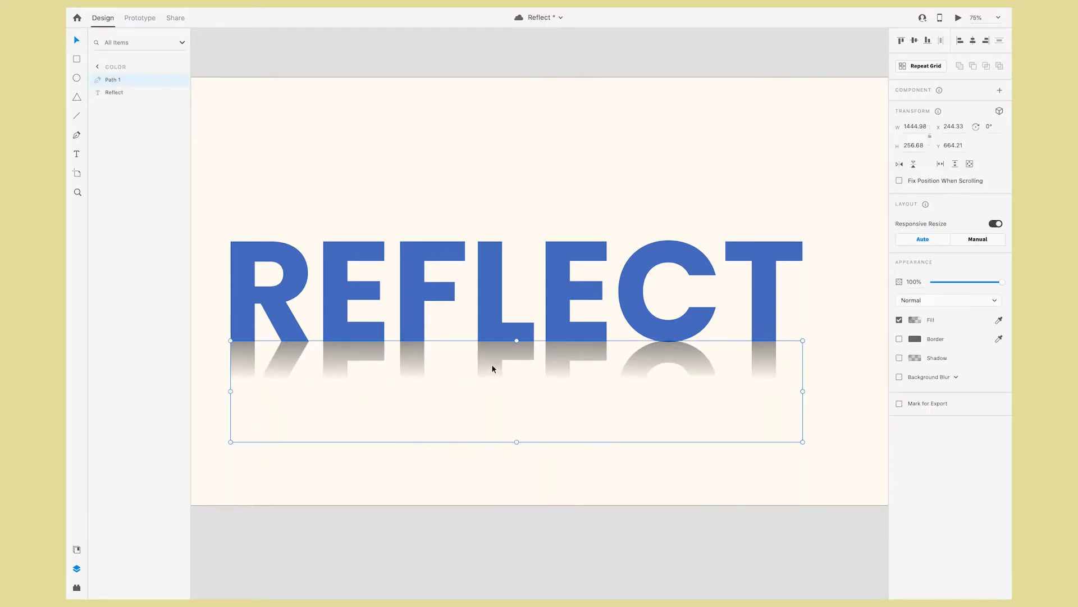
Set Path 1's gradient to blue fading to 0% opacity below the letters.
click(915, 319)
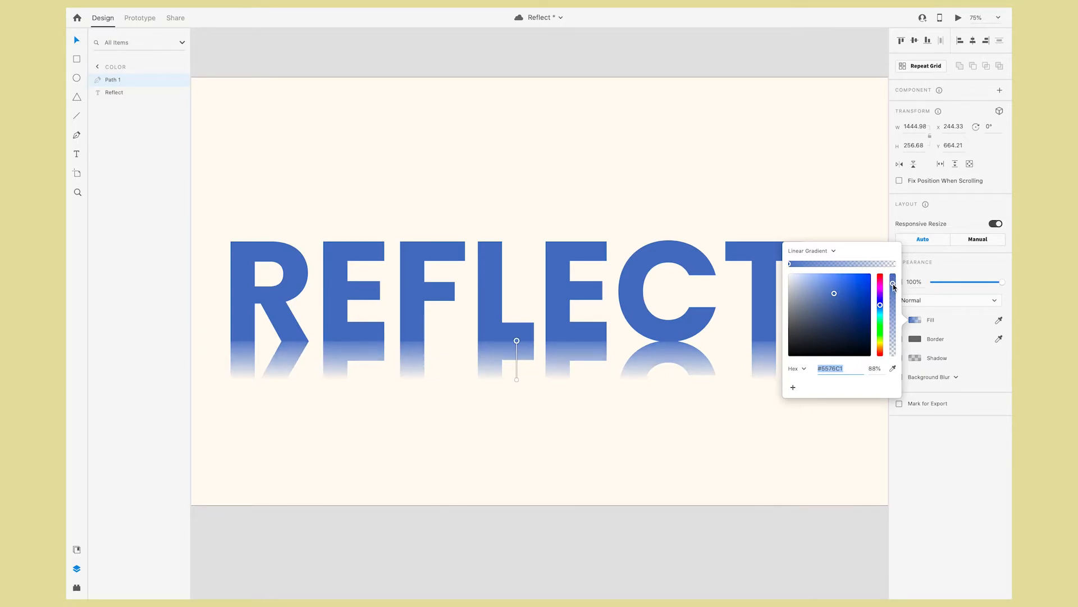
drag(892, 287, 891, 304)
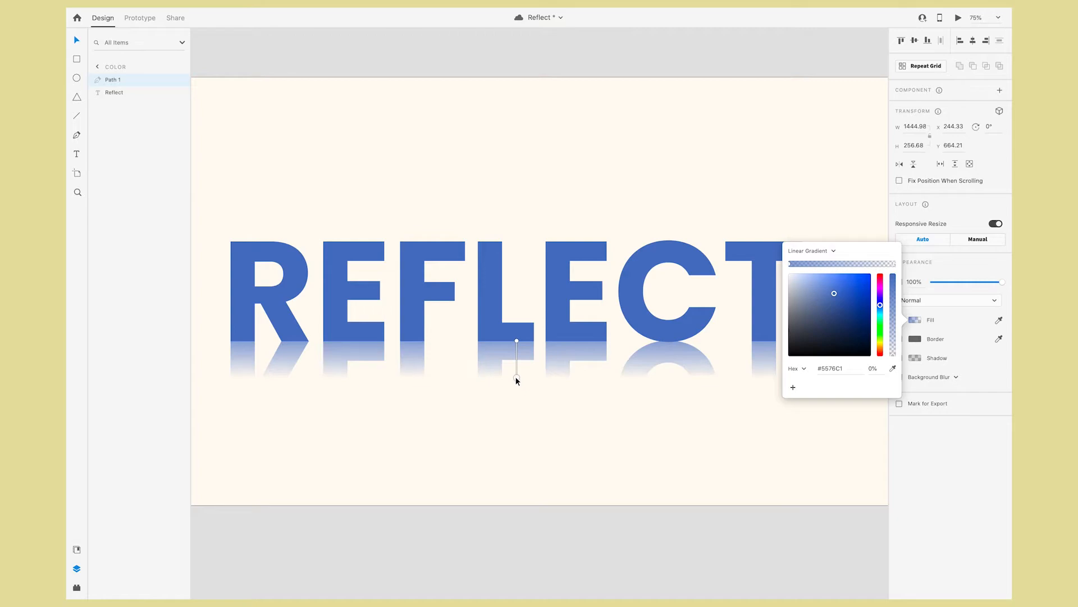
click(532, 551)
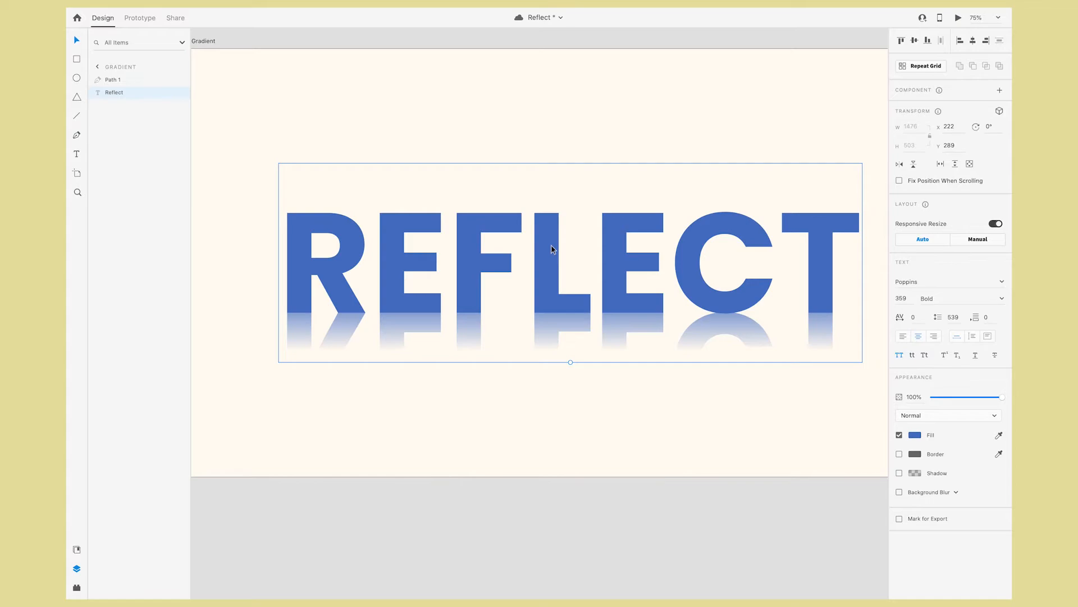
Convert the Gradient artboard's REFLECT text to a path and give it a linear gradient fill.
click(915, 433)
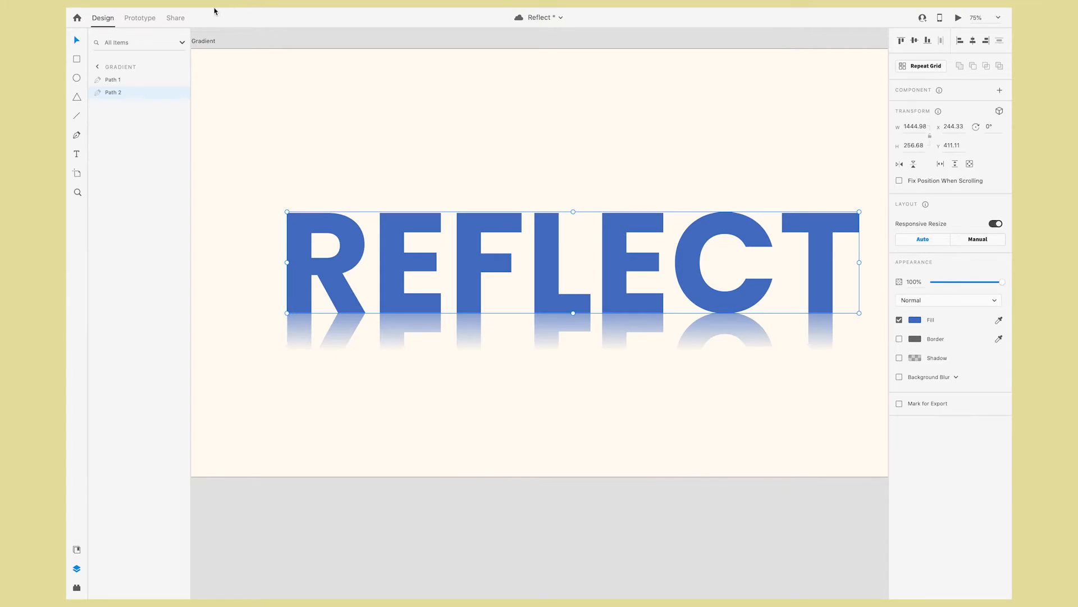
click(171, 13)
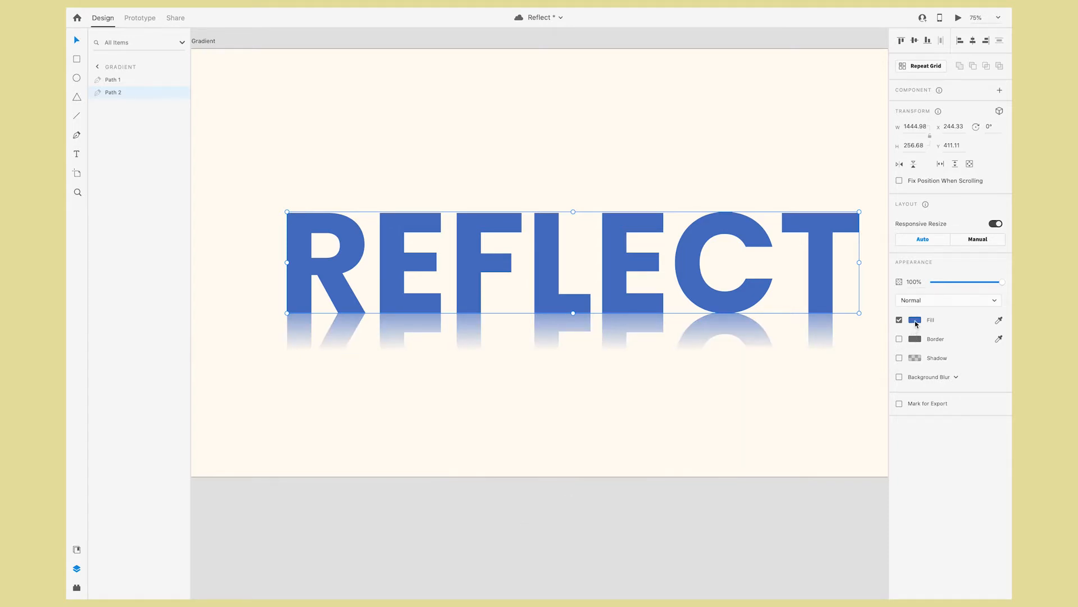
click(916, 319)
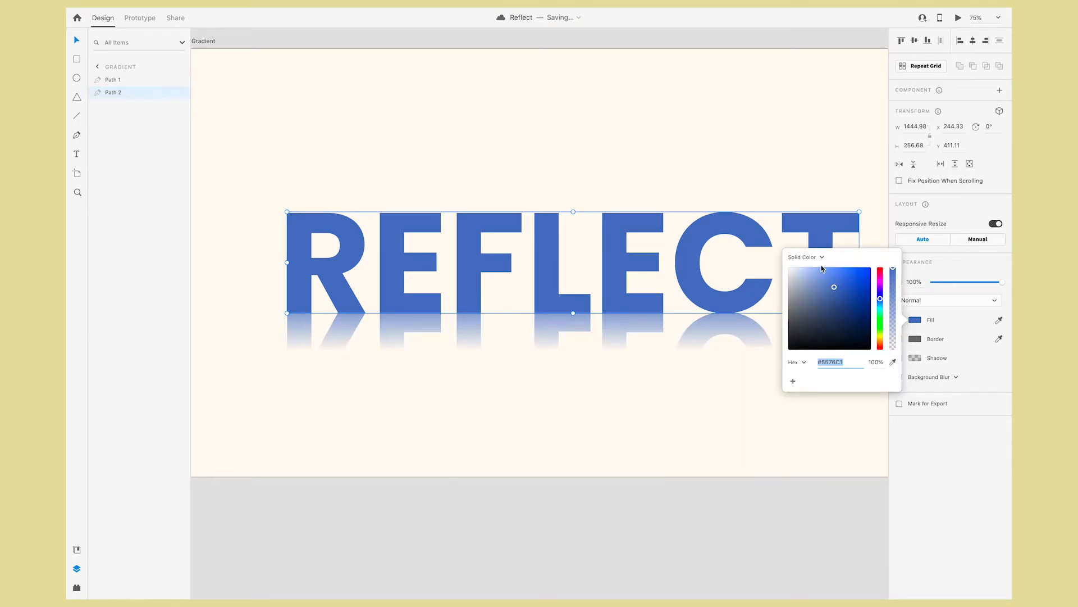
click(805, 256)
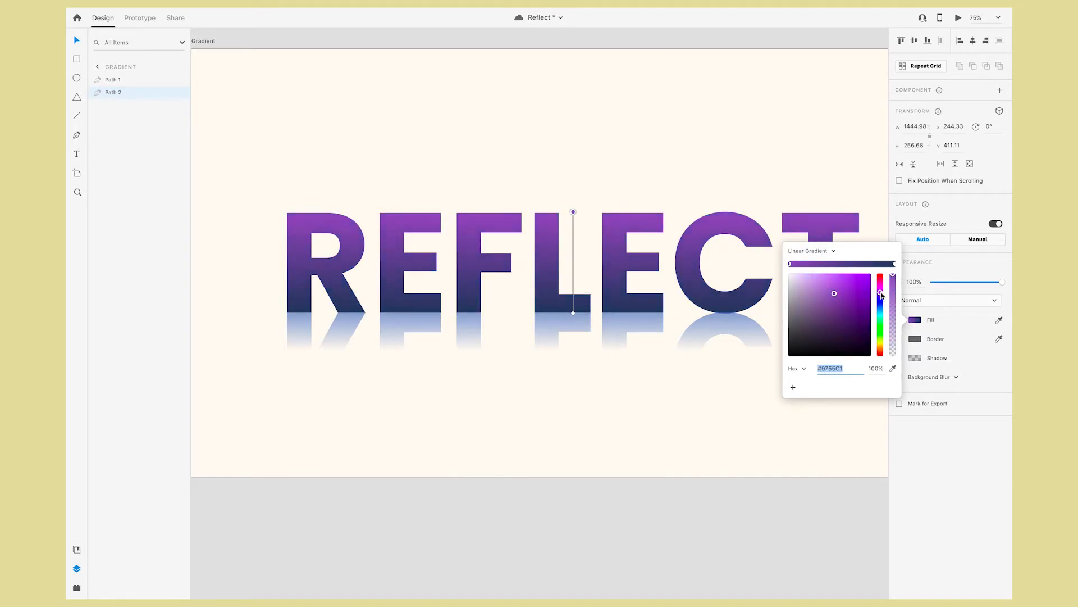
Make the gradient's top stop purple and its bottom stop deep blue.
drag(880, 292, 882, 292)
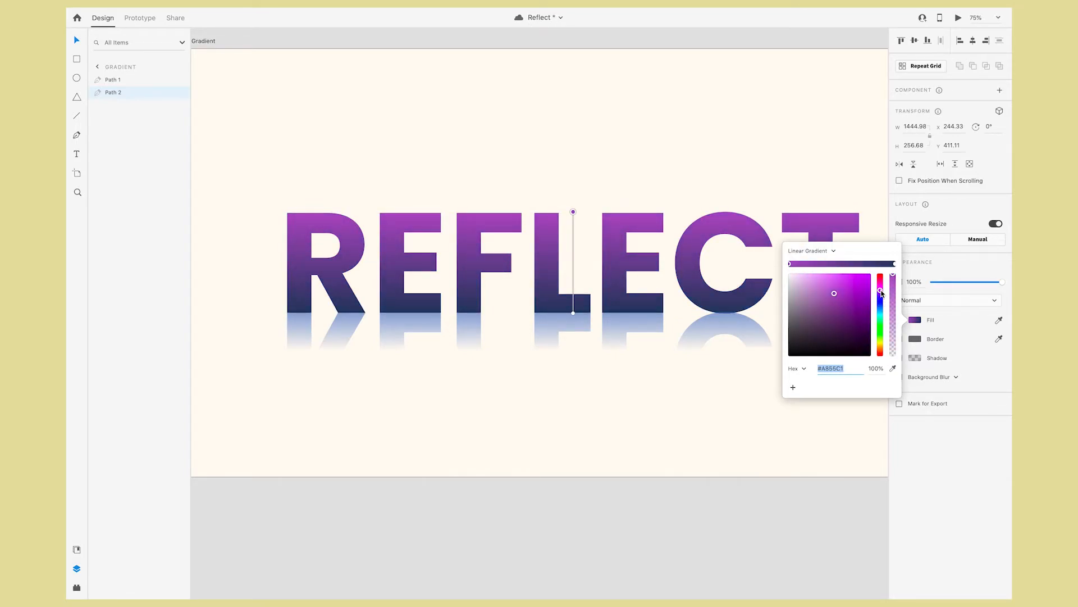
click(863, 305)
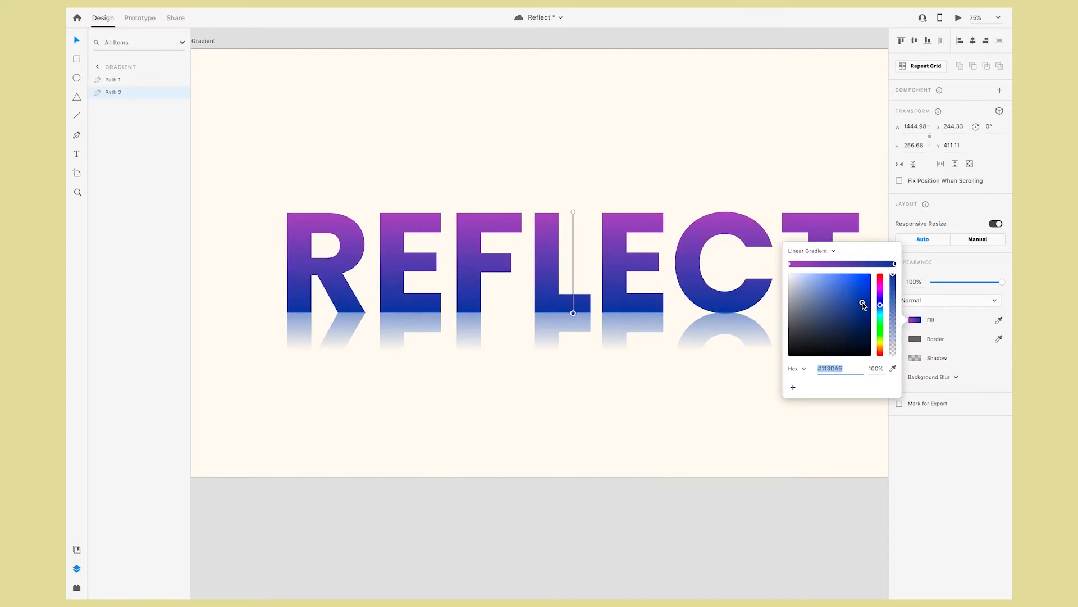
drag(865, 305, 866, 310)
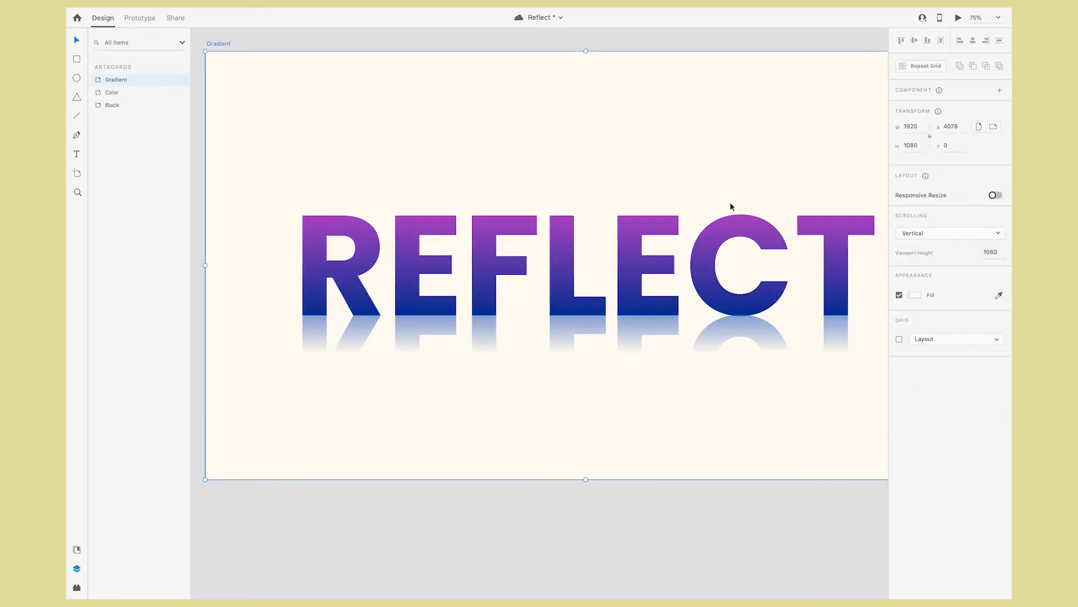
Fill the Gradient artboard background with pale lavender #E5E0FF.
click(915, 295)
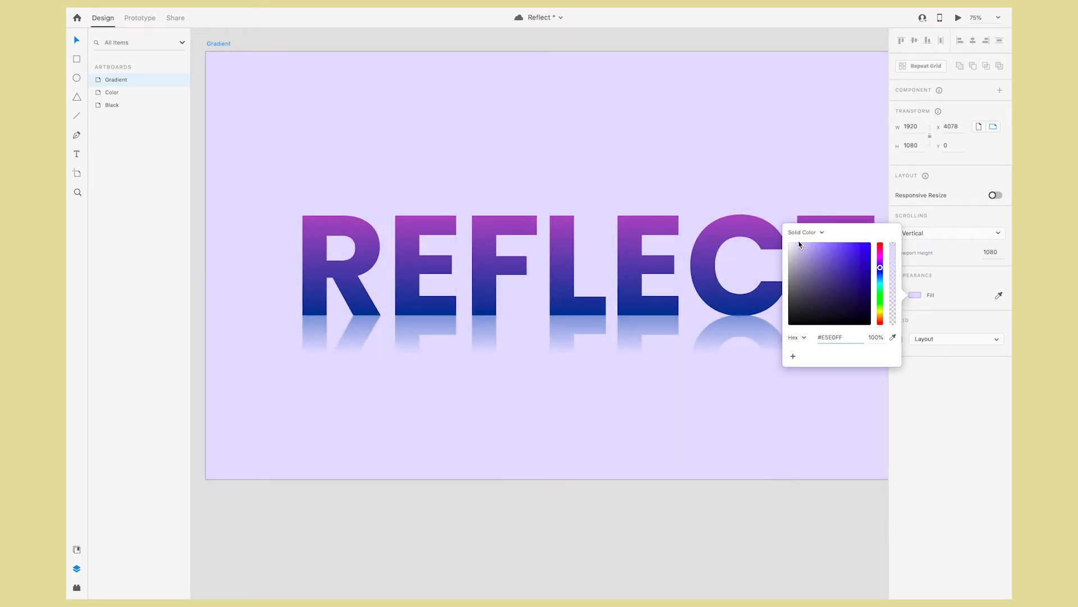
click(604, 535)
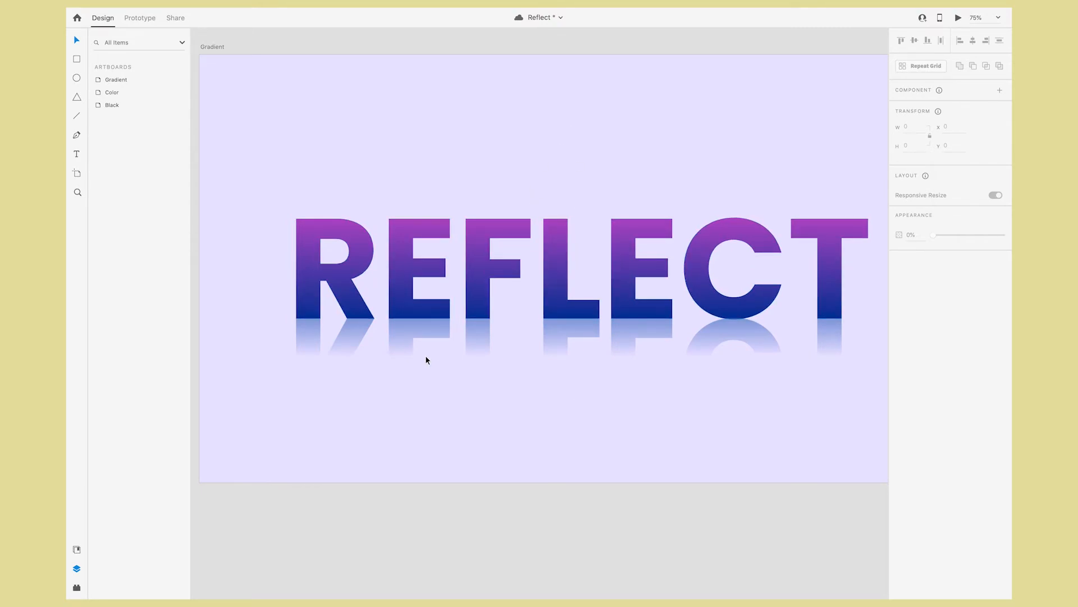
Give the reflection path a purple-tinted gradient fading to transparent, matching the heading.
click(423, 333)
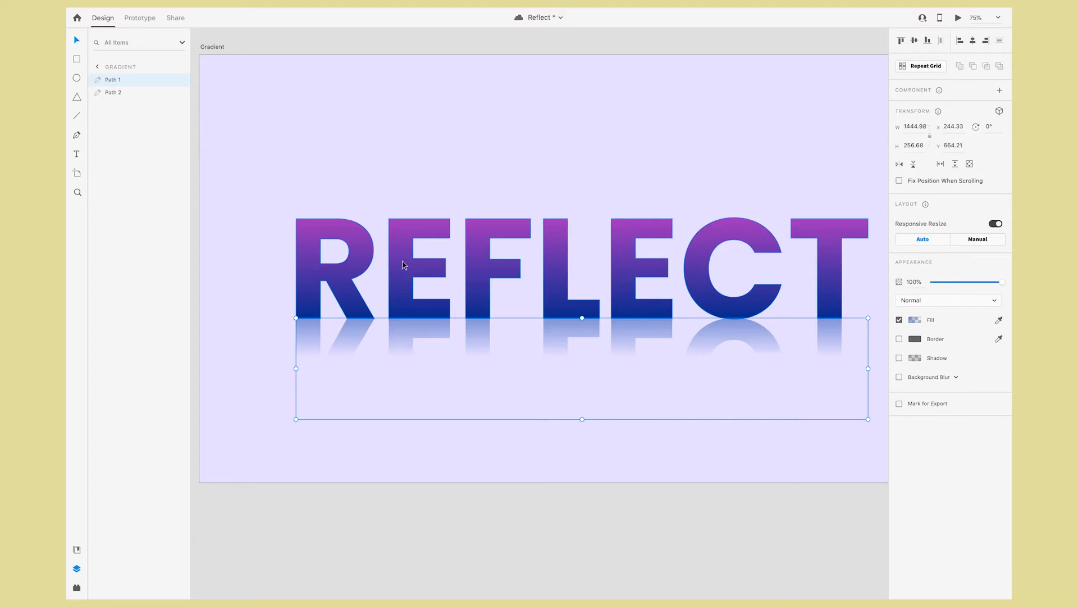
click(916, 320)
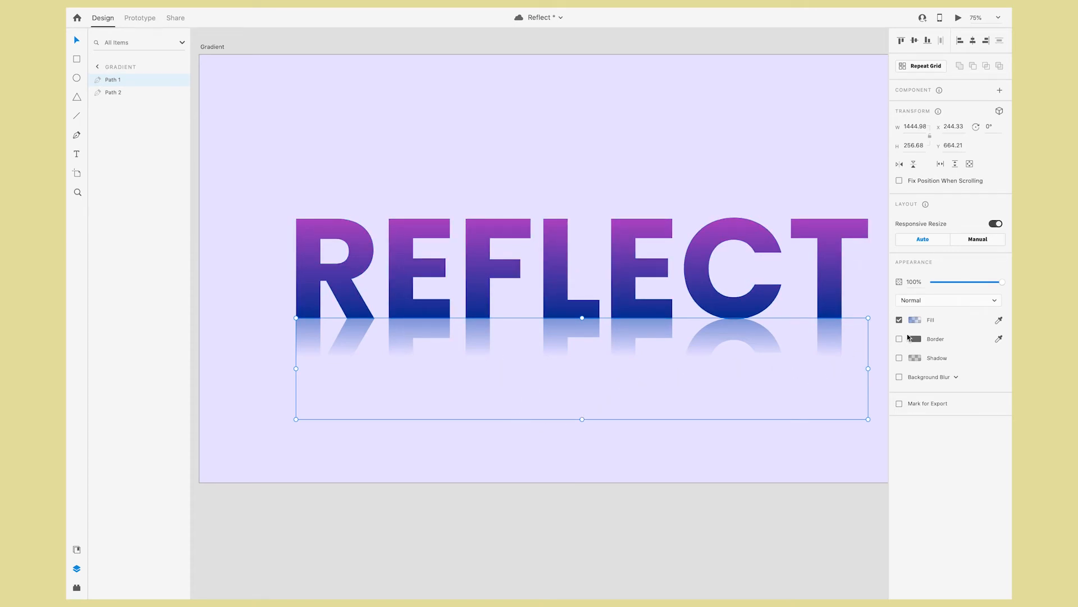
click(916, 319)
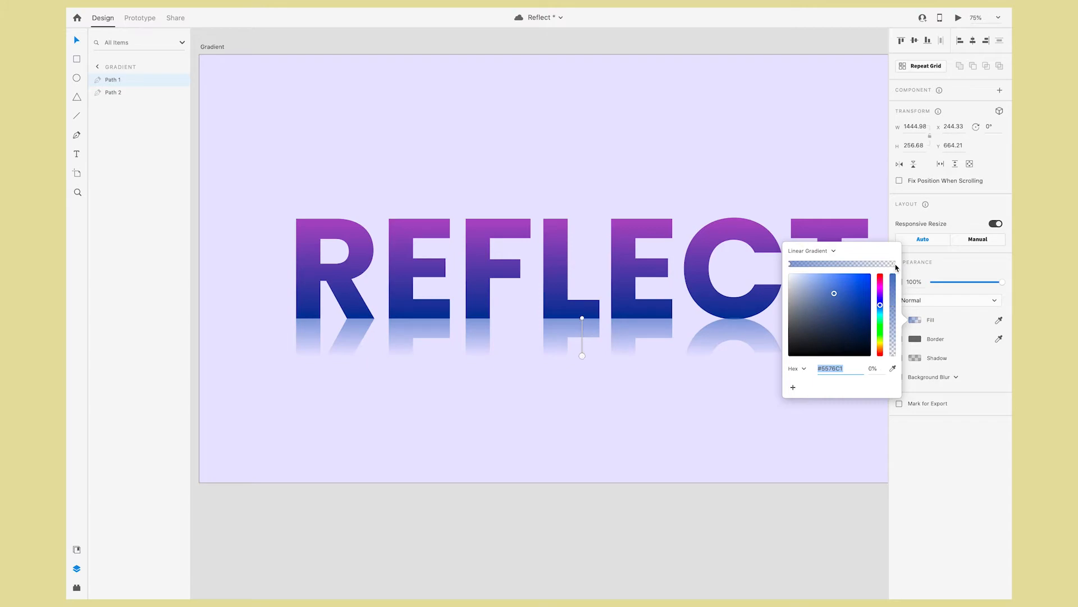
mouse_move(794, 373)
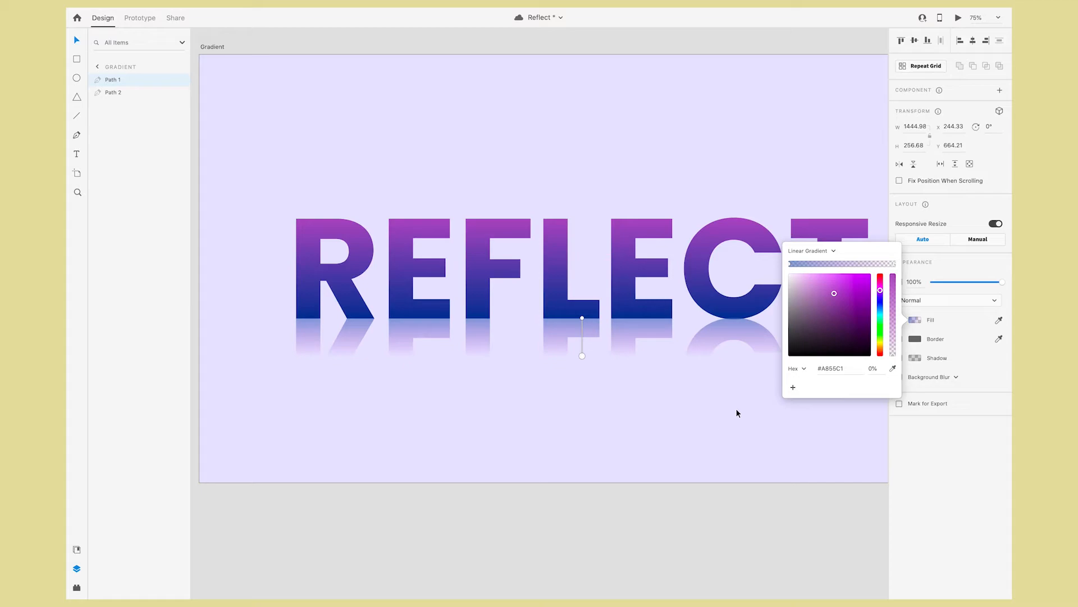
click(114, 92)
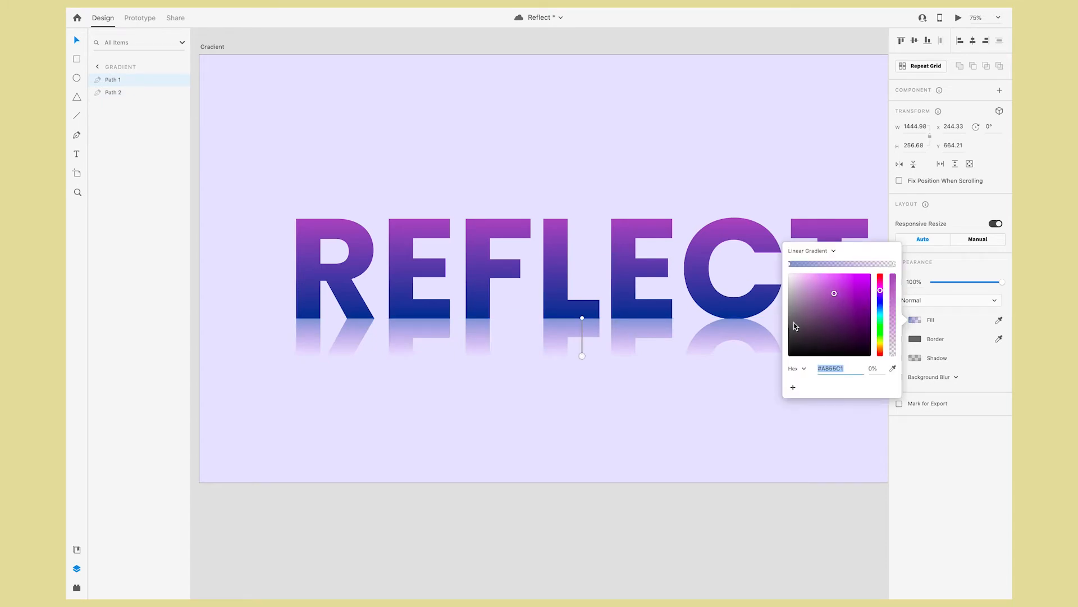
click(806, 287)
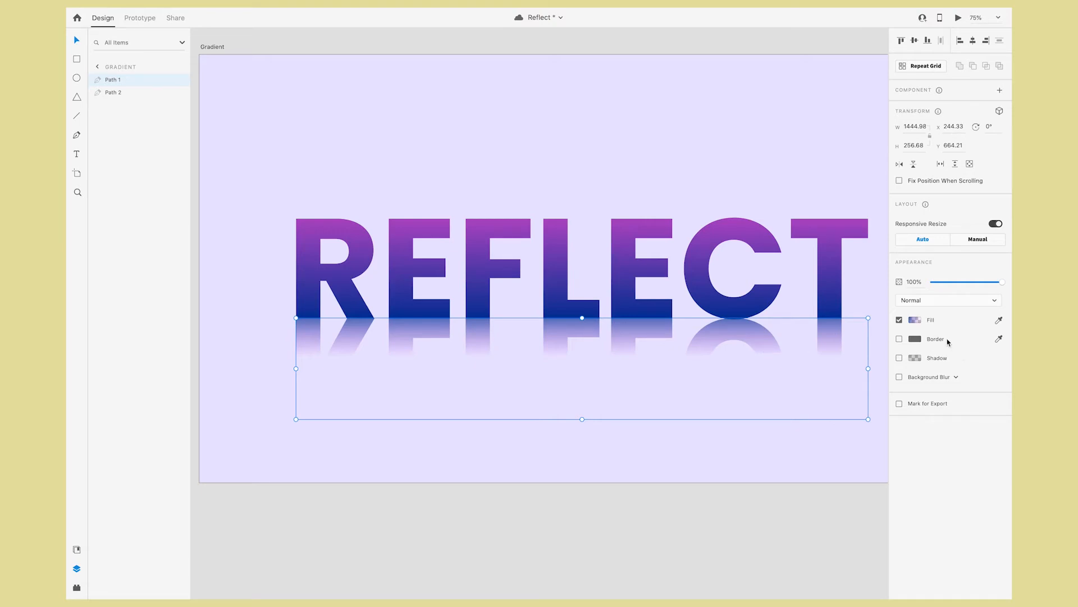
Adjust the reflection's top gradient stop alpha, trying near-opaque and near-invisible, settling on mostly visible.
click(916, 319)
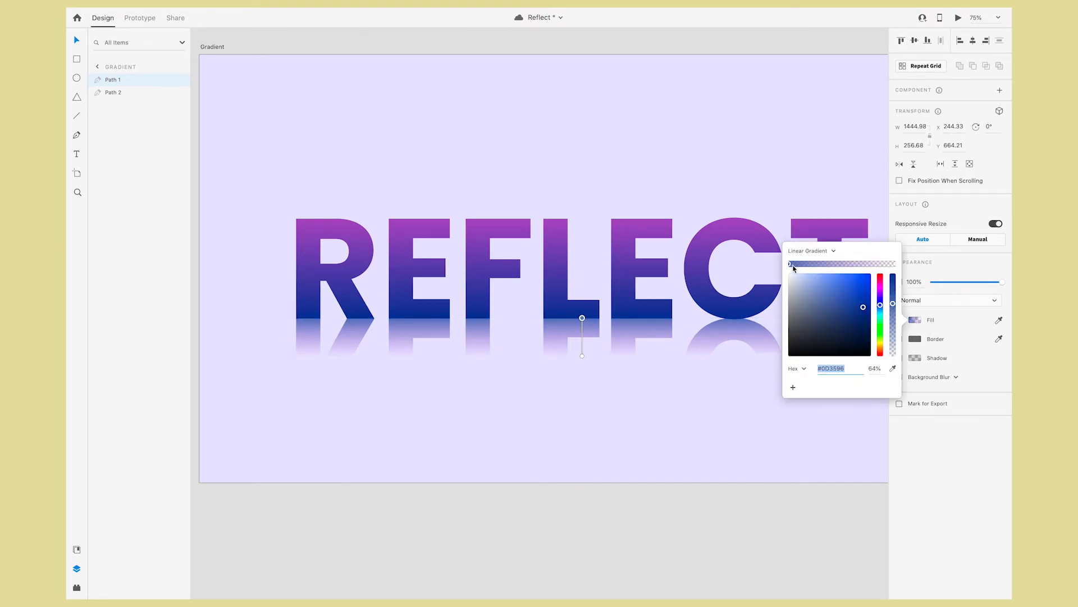
drag(893, 310, 892, 305)
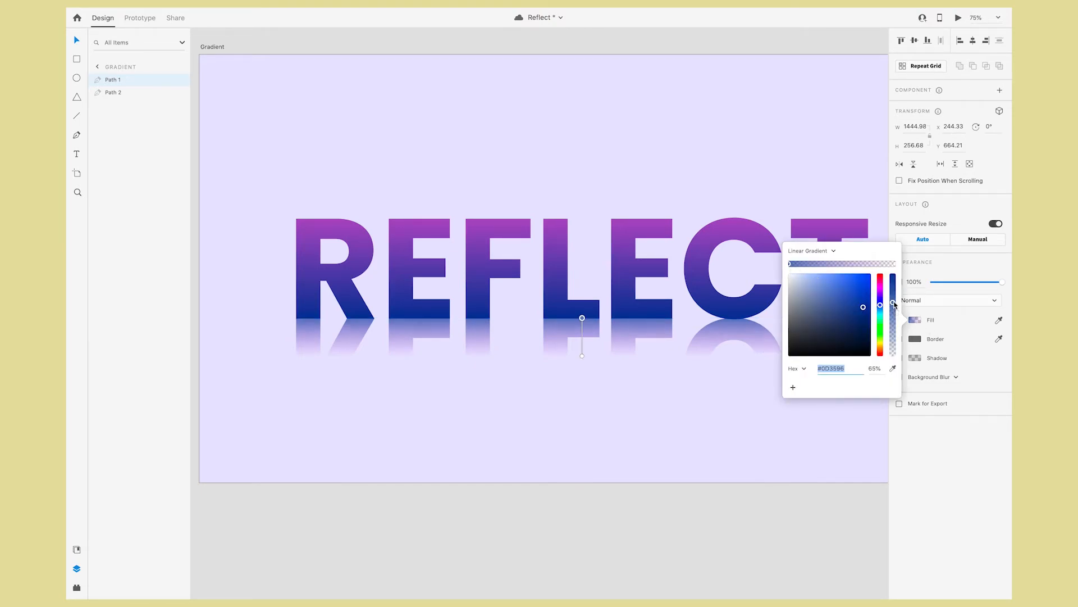
drag(892, 305, 892, 277)
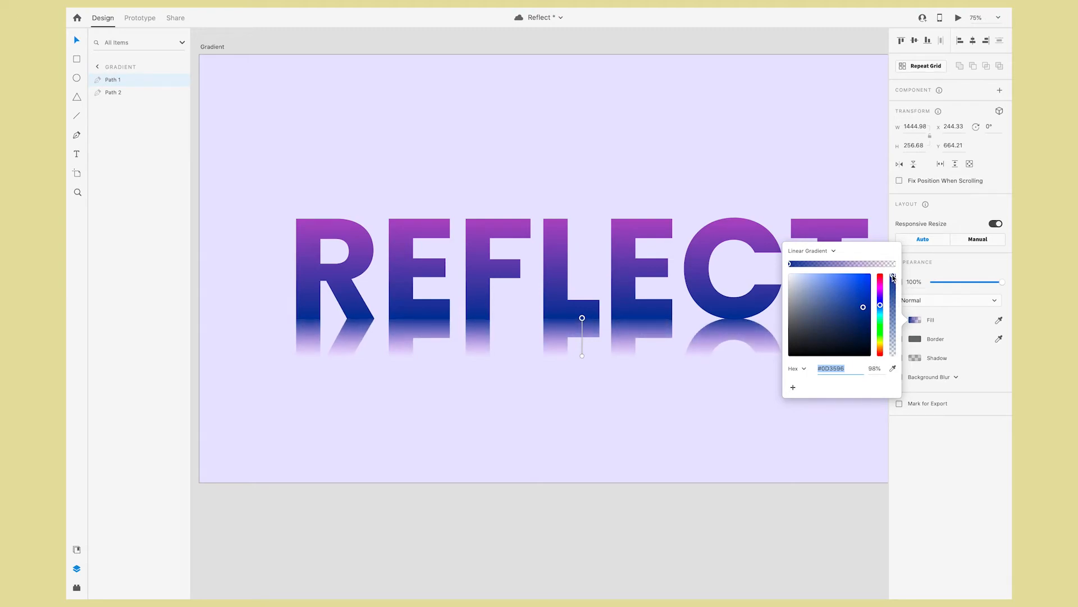
drag(893, 277, 893, 315)
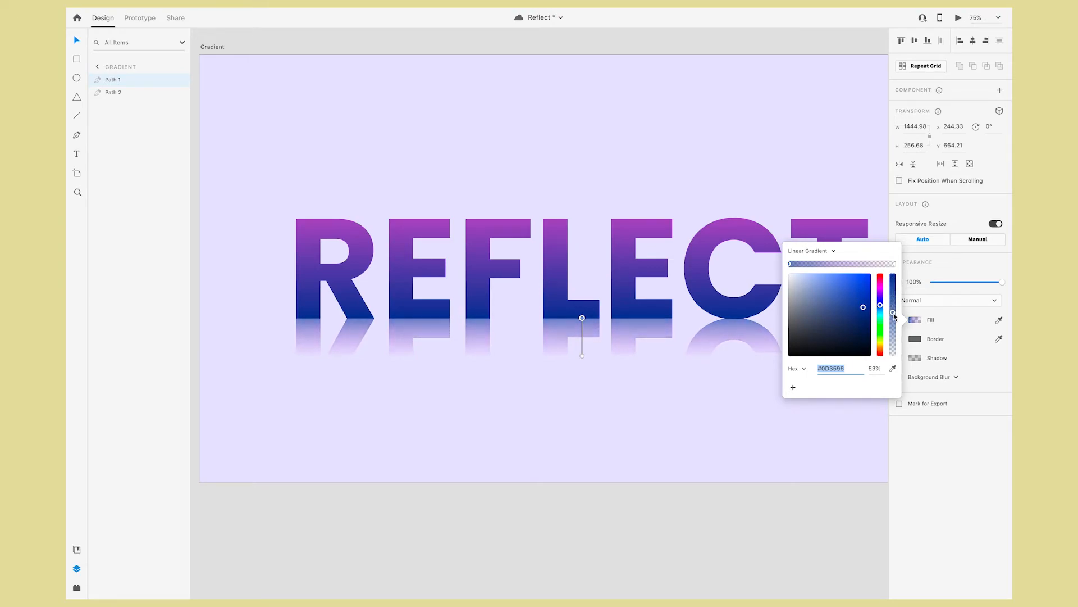
drag(891, 314, 892, 348)
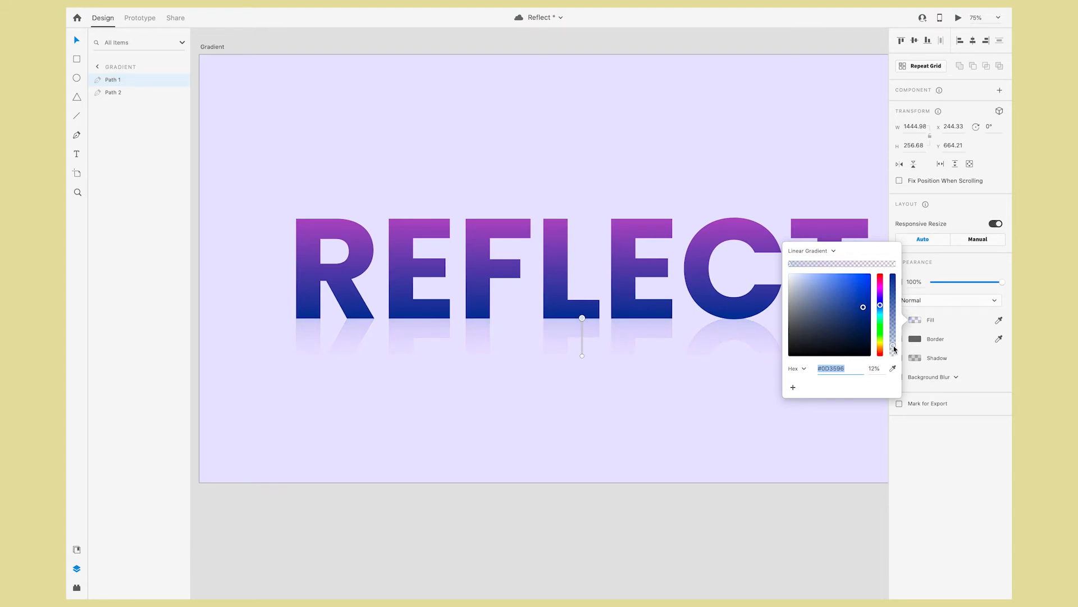
drag(893, 347, 893, 302)
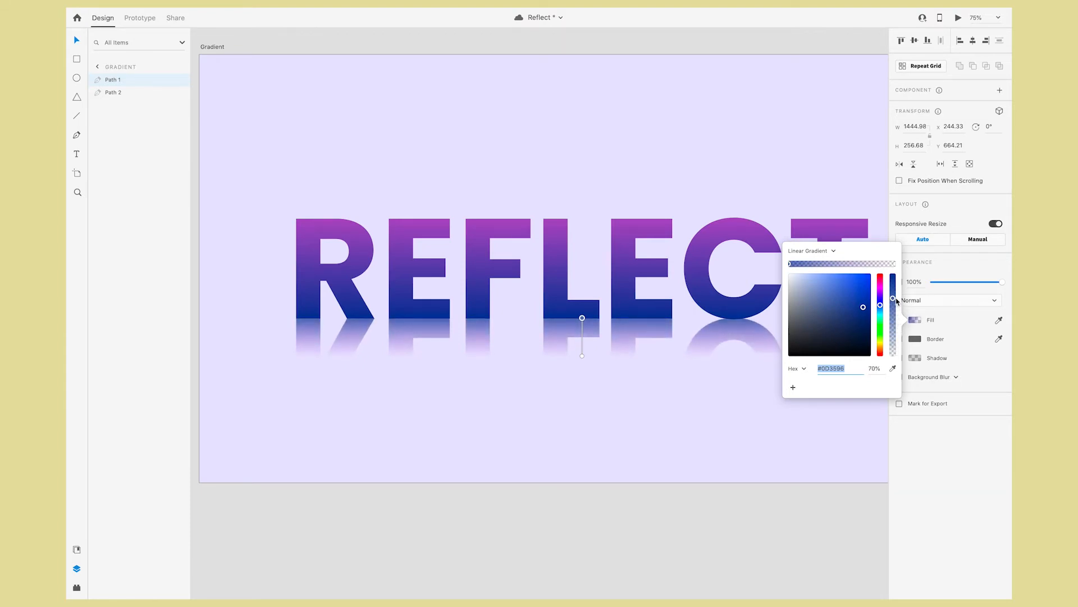
drag(893, 301, 893, 310)
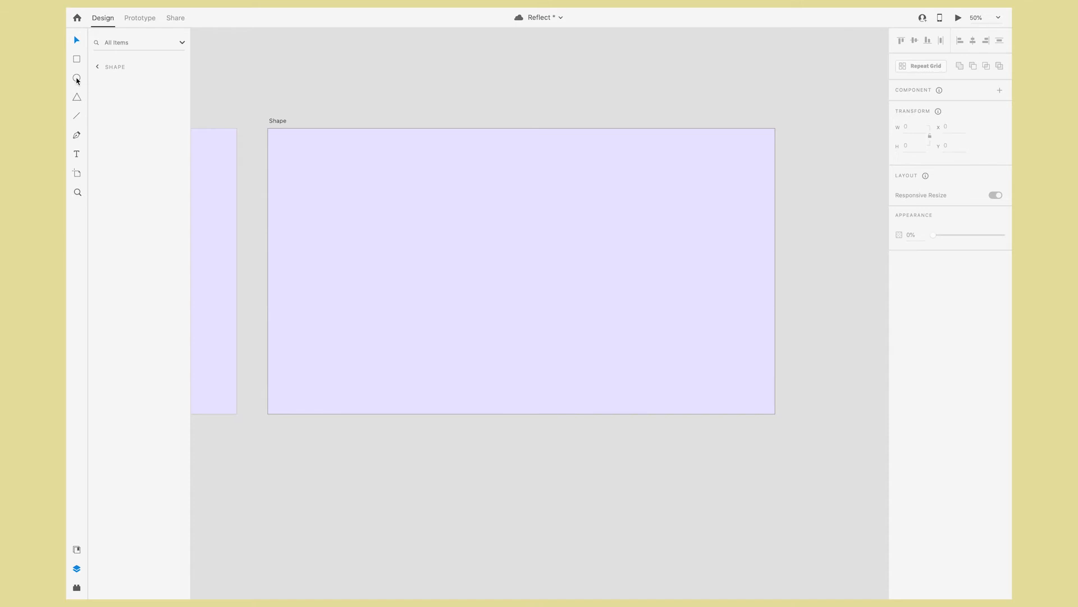
Draw a circle mid-artboard, remove its border, and fill it with a red-to-orange linear gradient.
drag(446, 203, 580, 337)
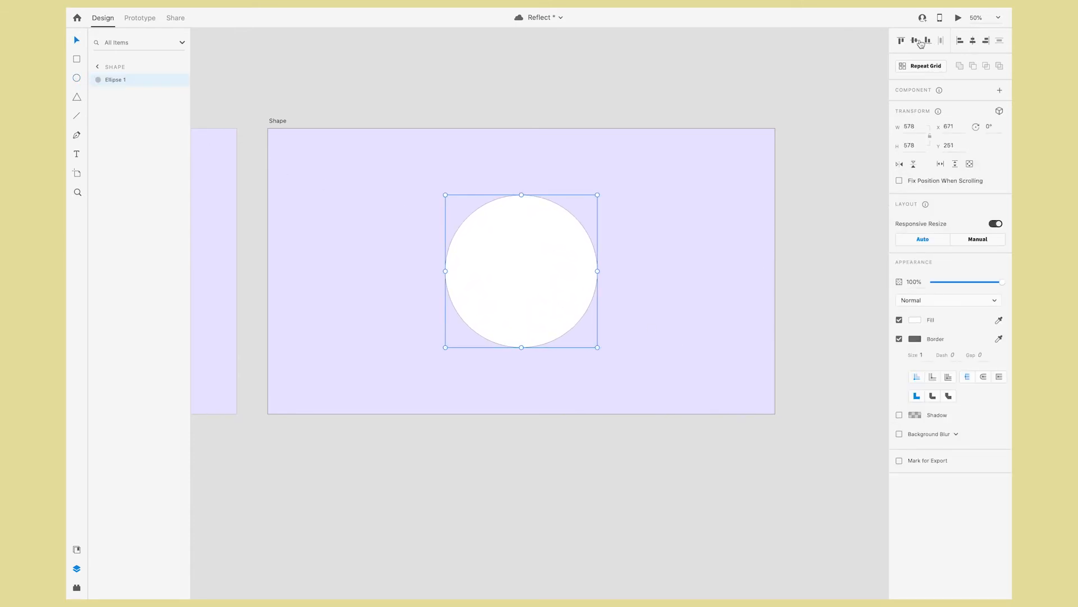
click(899, 338)
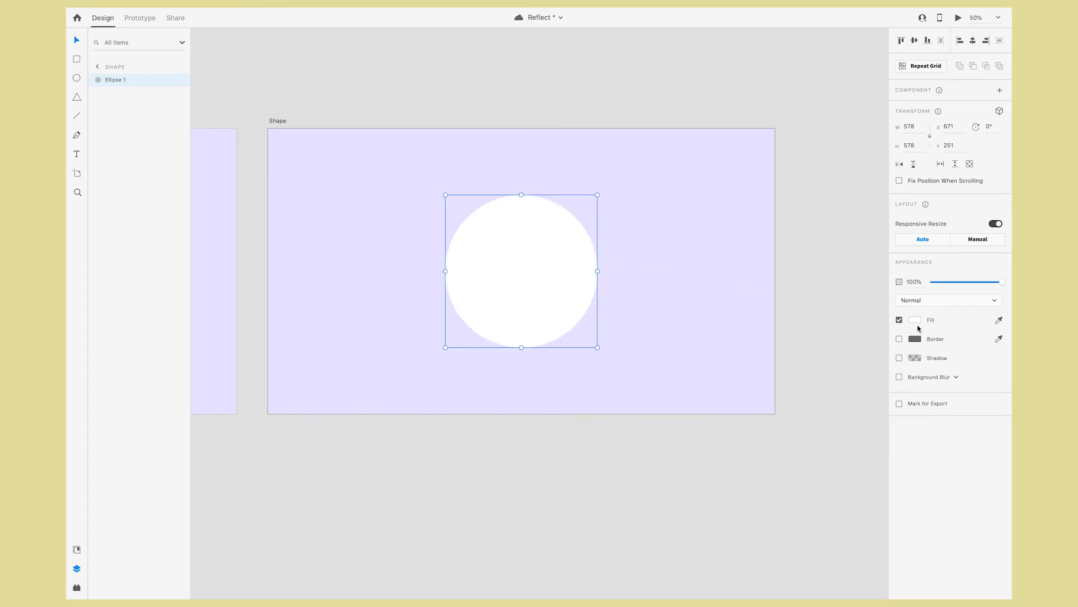
click(915, 319)
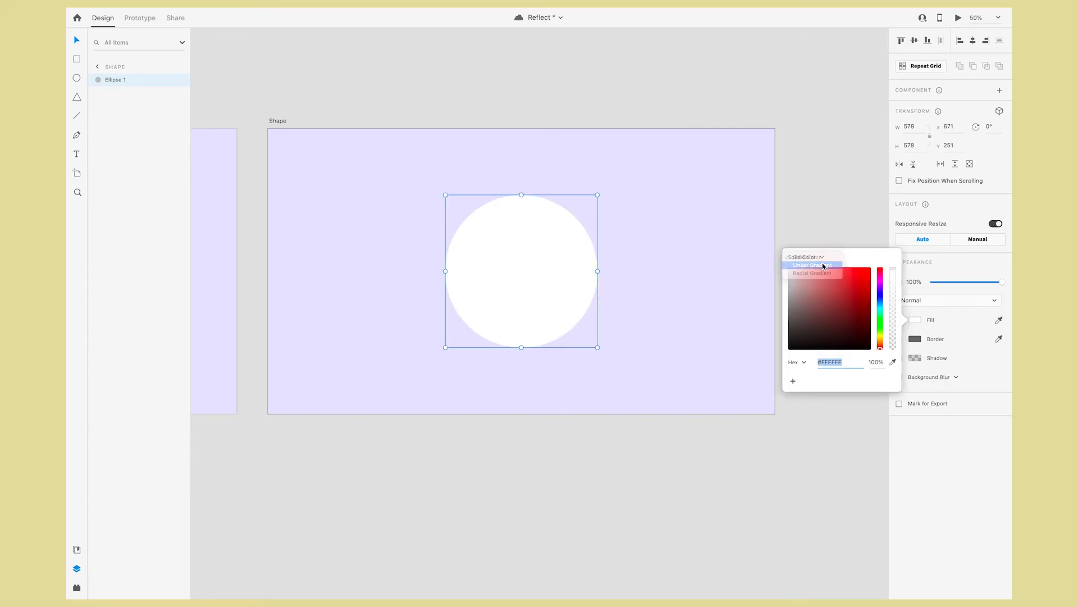
click(811, 265)
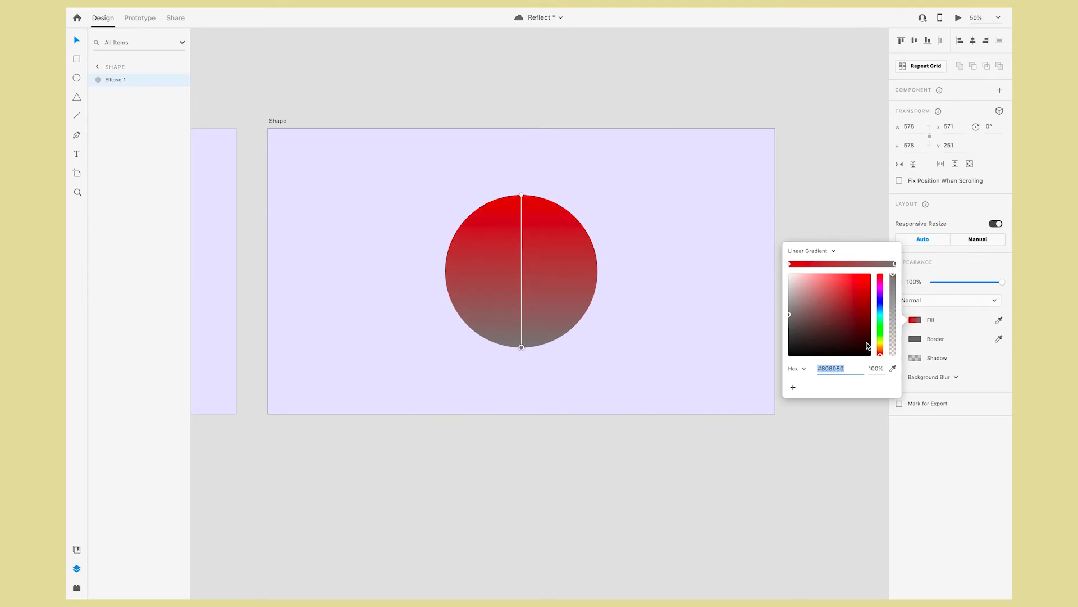
click(875, 276)
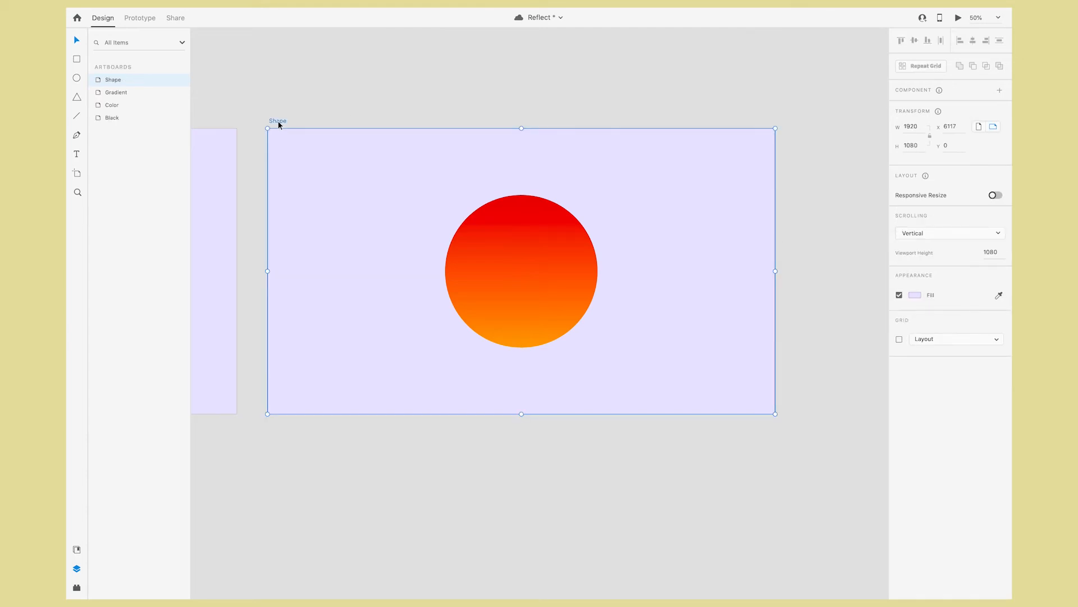
Set the Shape artboard's background fill to pale yellow.
click(915, 294)
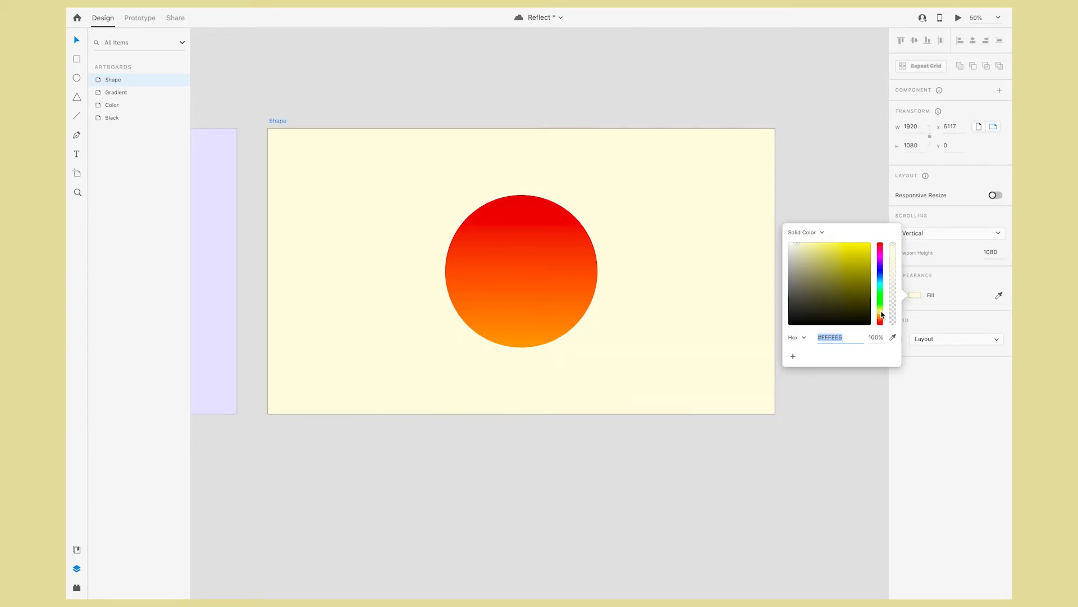
click(801, 246)
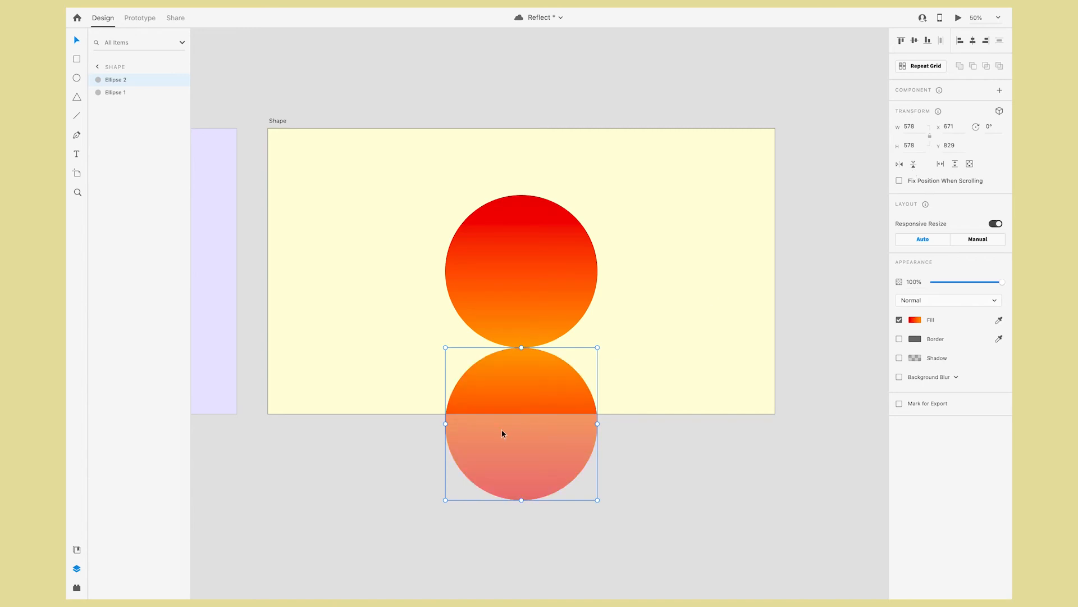
mouse_move(534, 354)
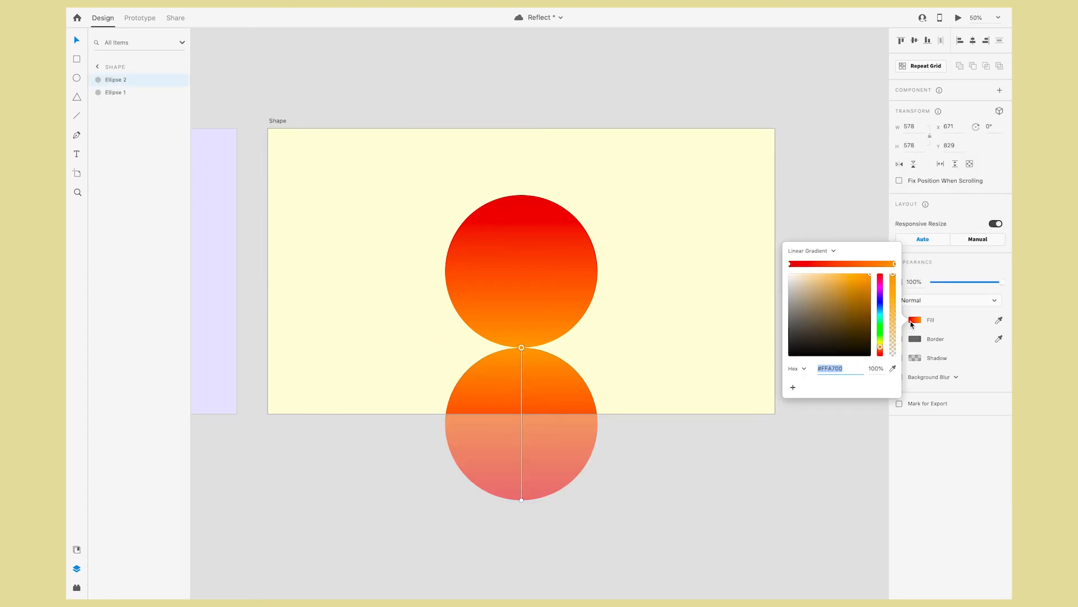
mouse_move(790, 270)
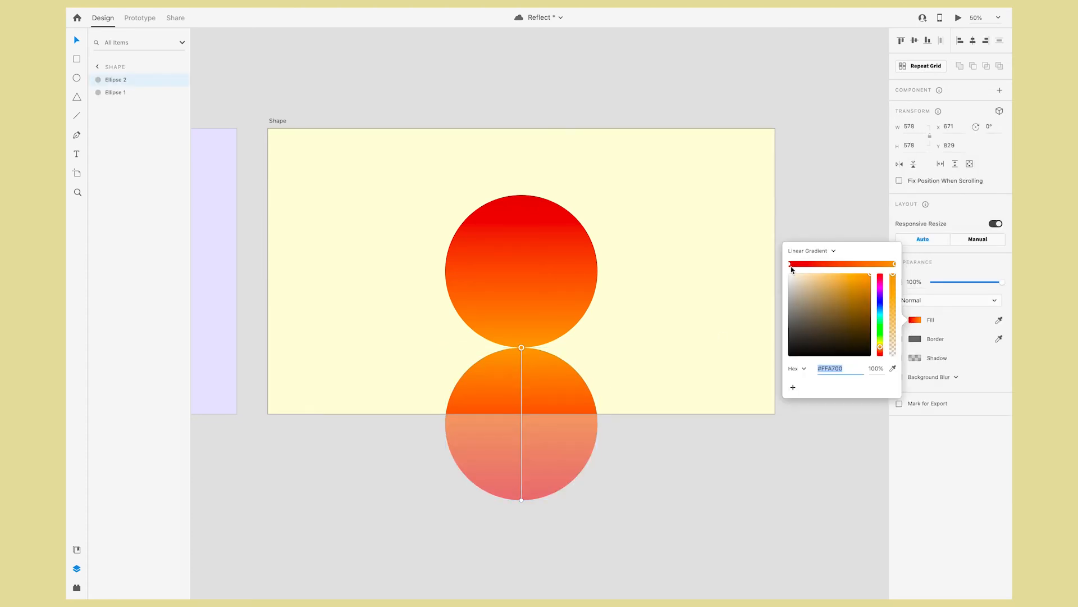
Make the copy's red stop fully transparent and its orange stop partly transparent.
click(862, 285)
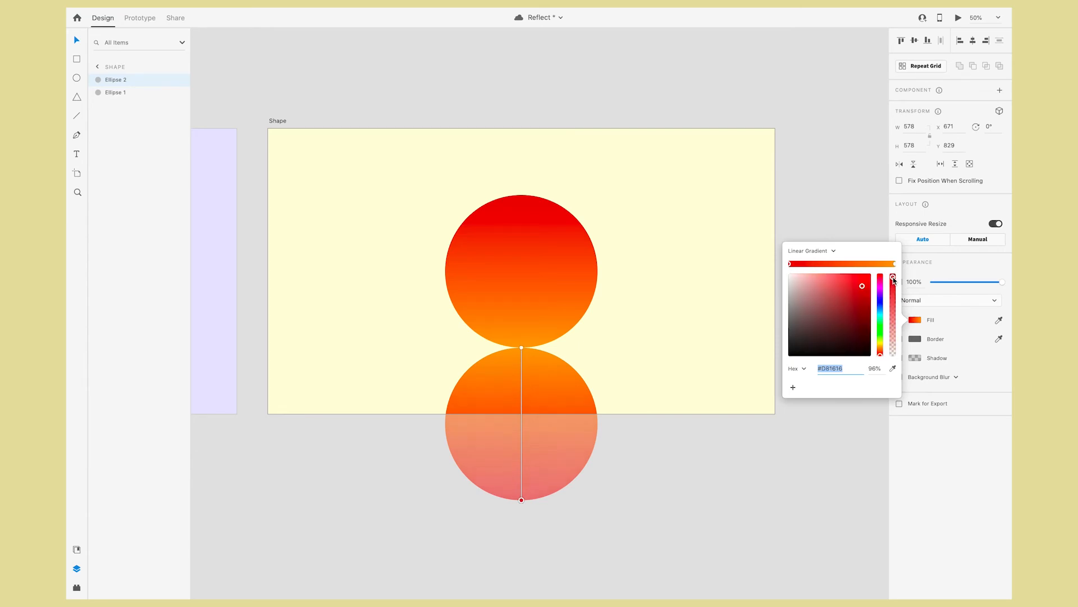
drag(893, 279, 893, 353)
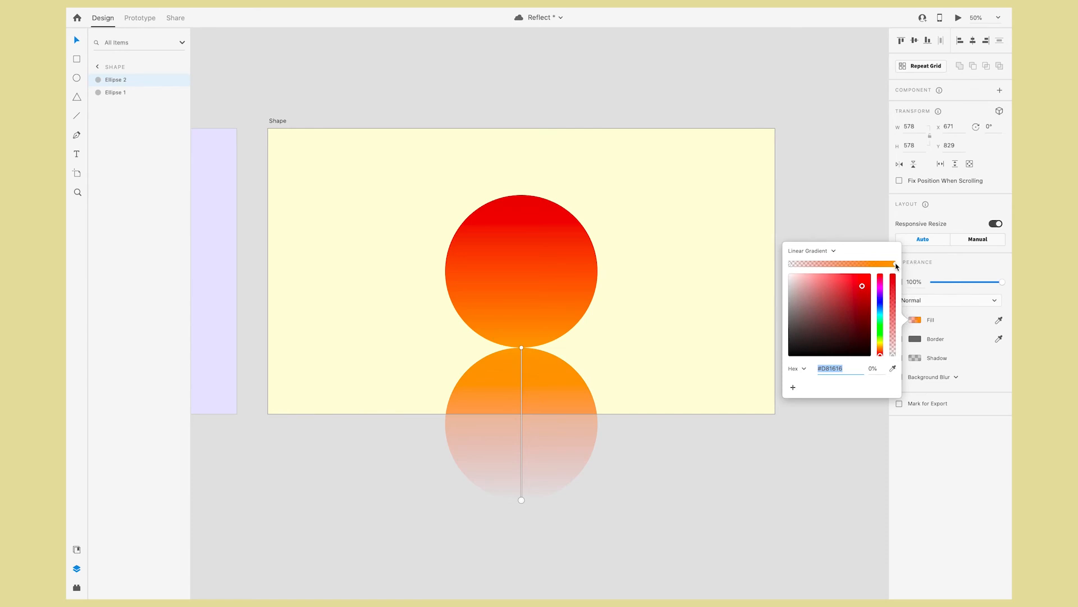
drag(894, 263, 894, 279)
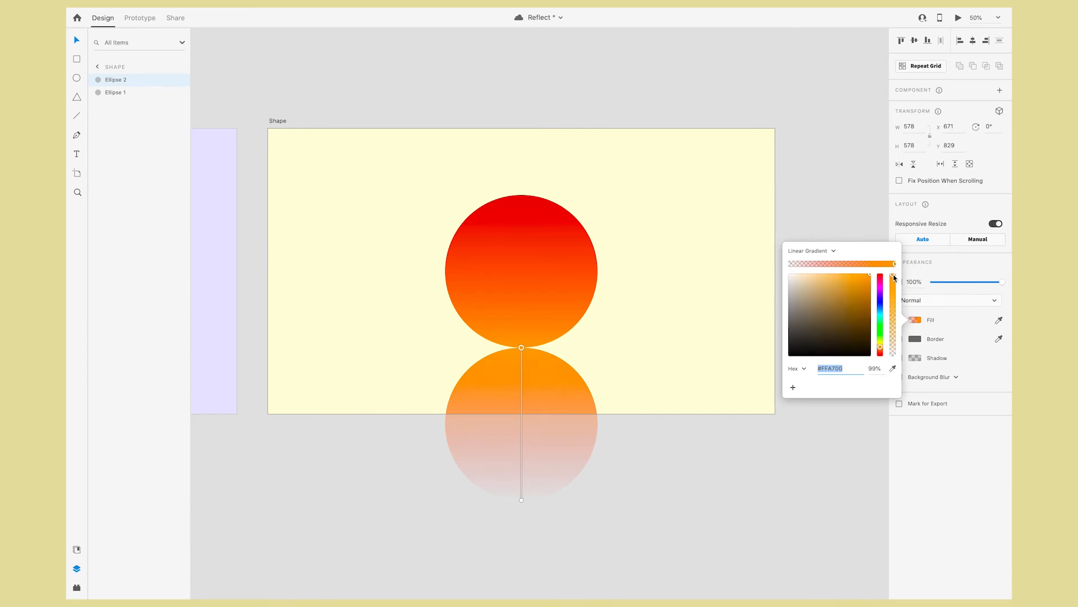
drag(893, 278, 893, 303)
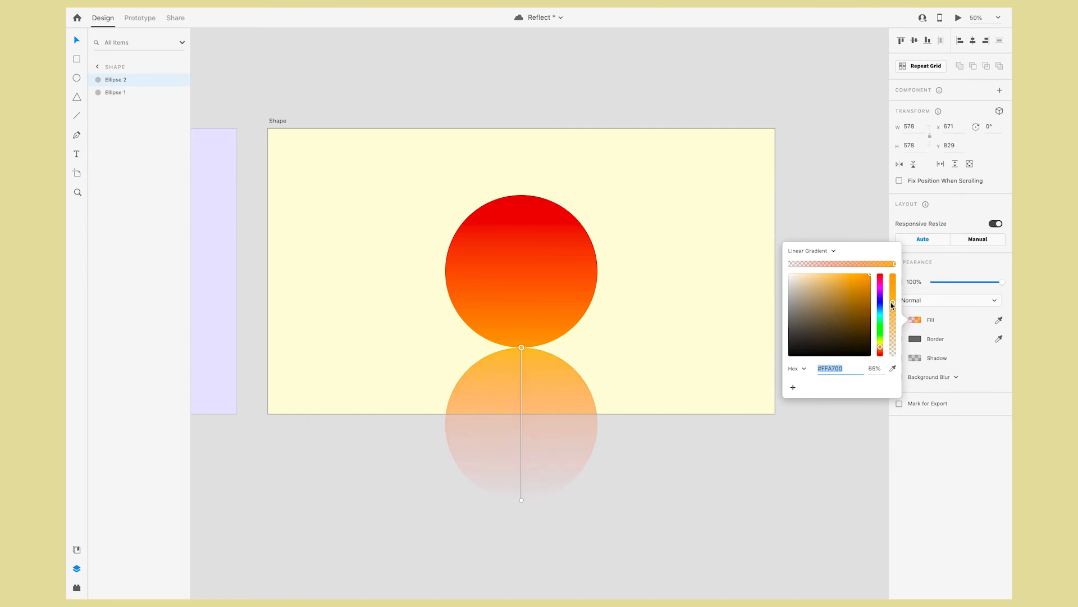
drag(893, 302, 893, 310)
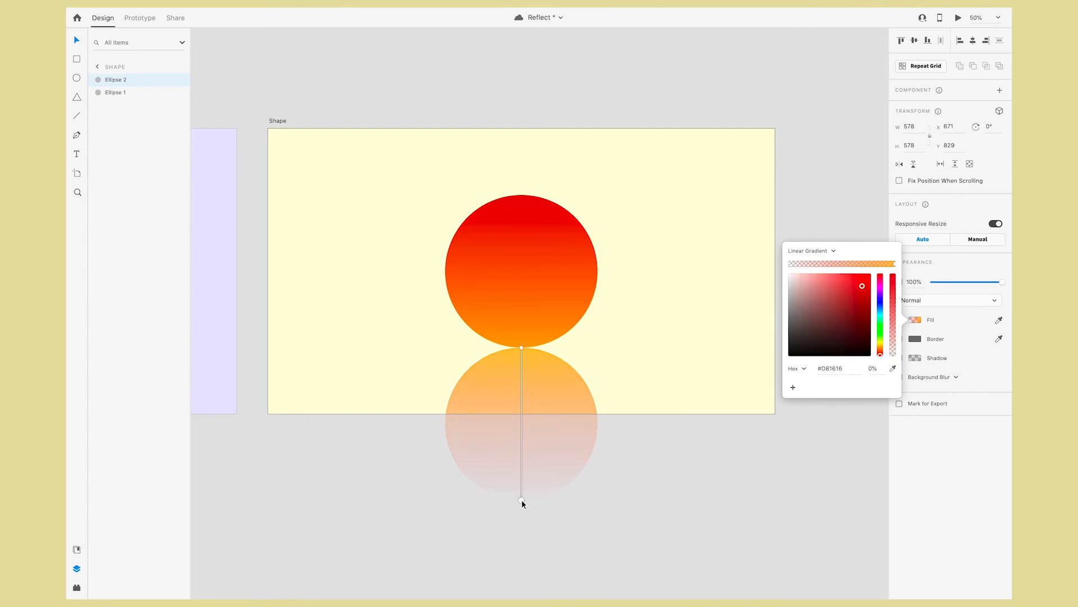
Shorten the gradient so the reflection fades sooner and lower the orange stop's opacity further.
drag(522, 501, 520, 391)
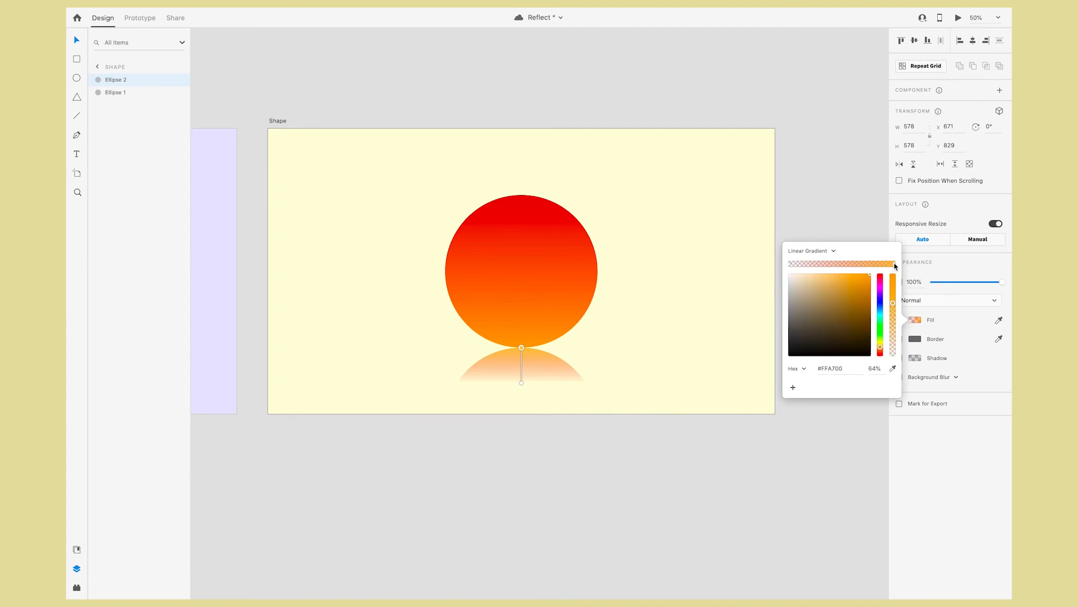
drag(893, 267, 892, 323)
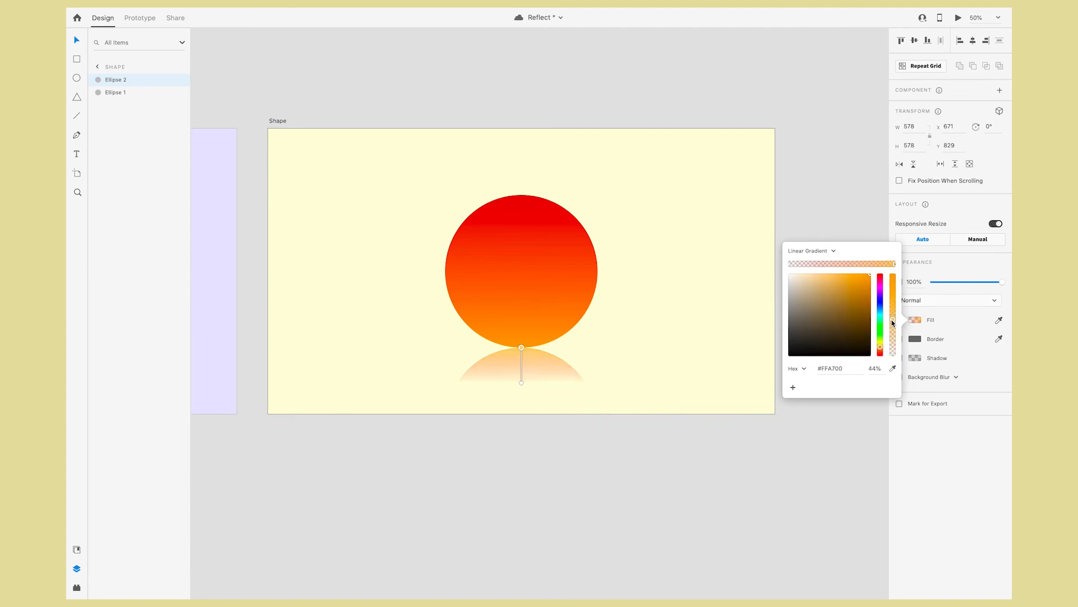
drag(892, 324, 891, 331)
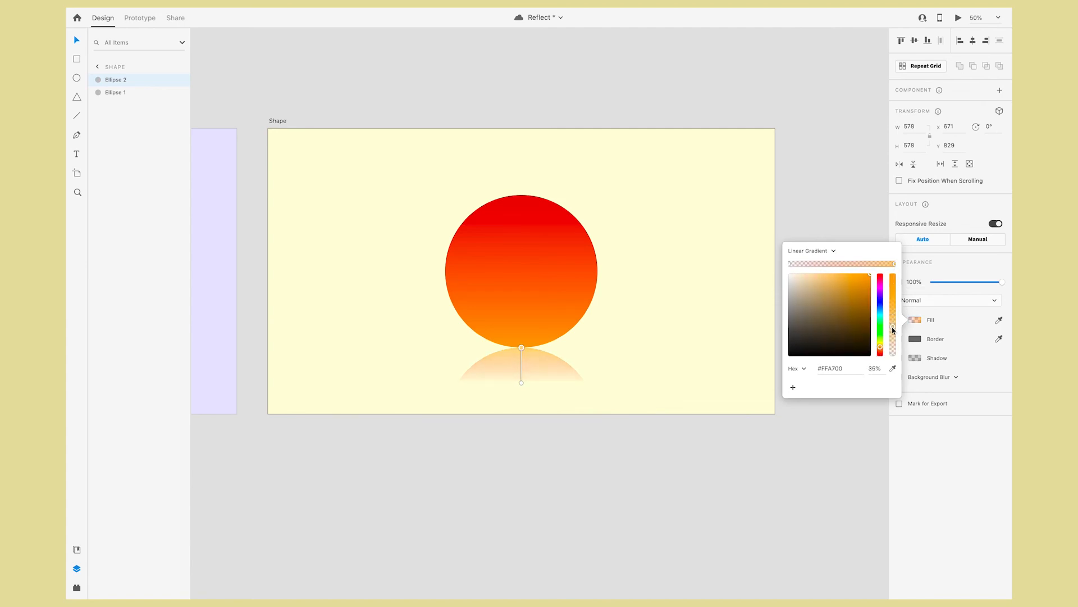